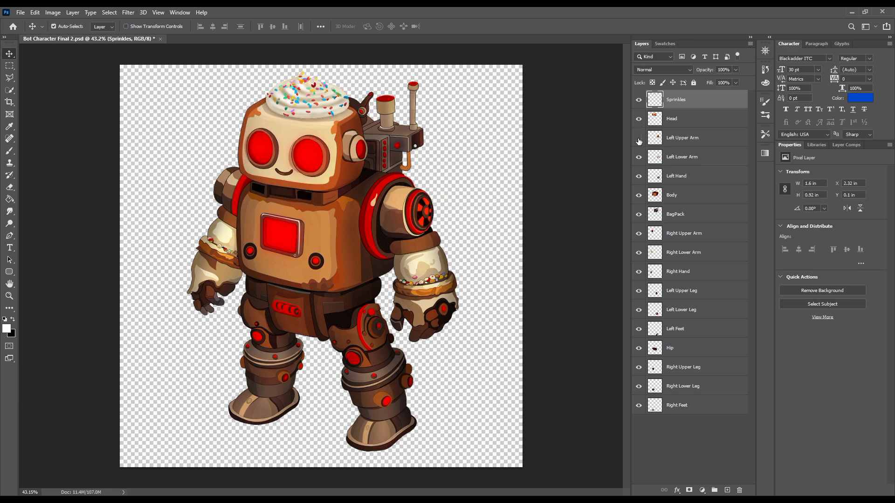
pyautogui.moveTo(638, 159)
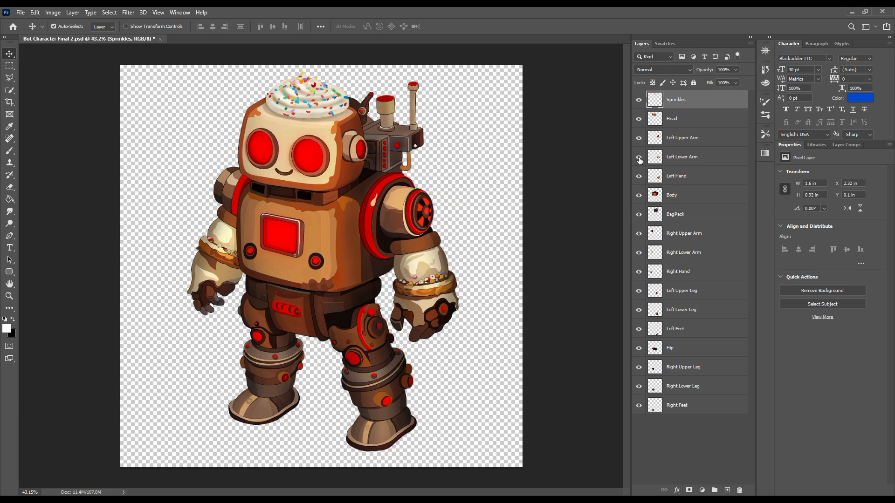
pyautogui.moveTo(639, 197)
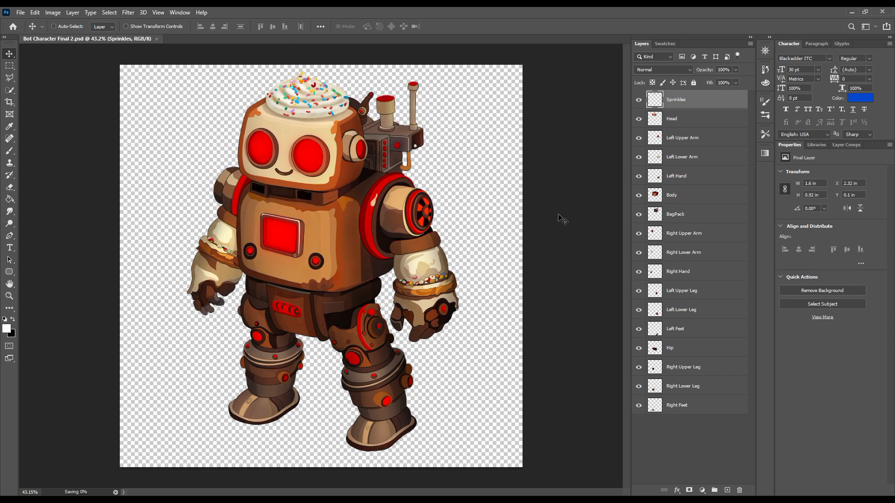
# - Save the layered robot PSD and use the File menu for the file command
pyautogui.click(54, 26)
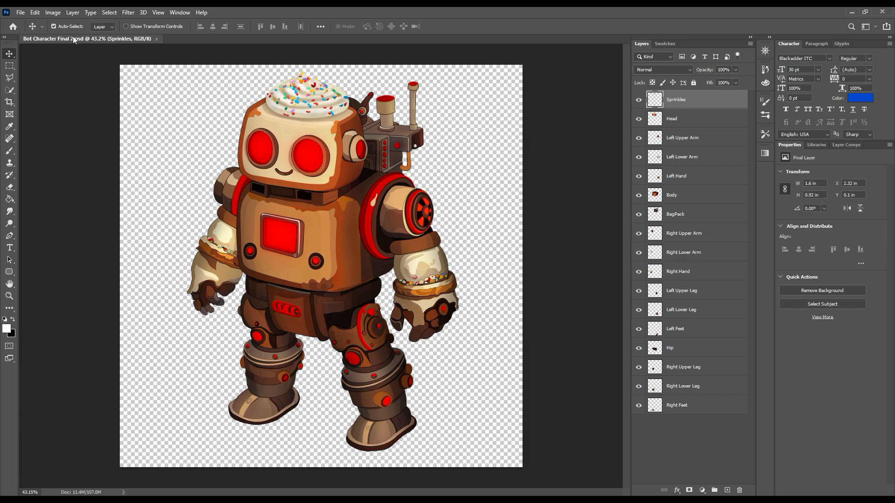
pyautogui.moveTo(325, 112)
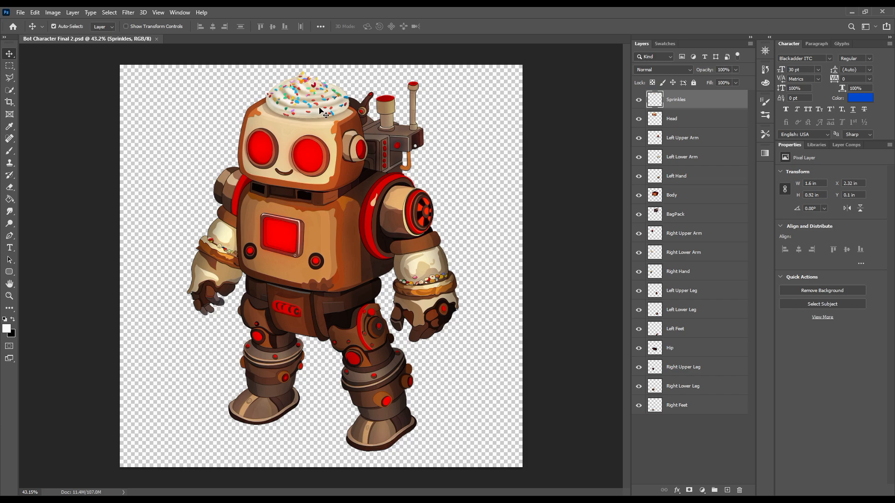
pyautogui.click(20, 12)
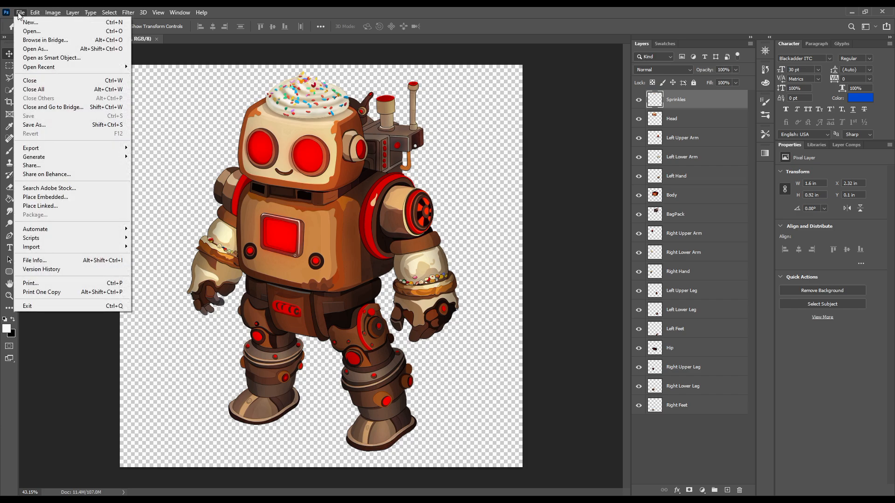
pyautogui.click(34, 124)
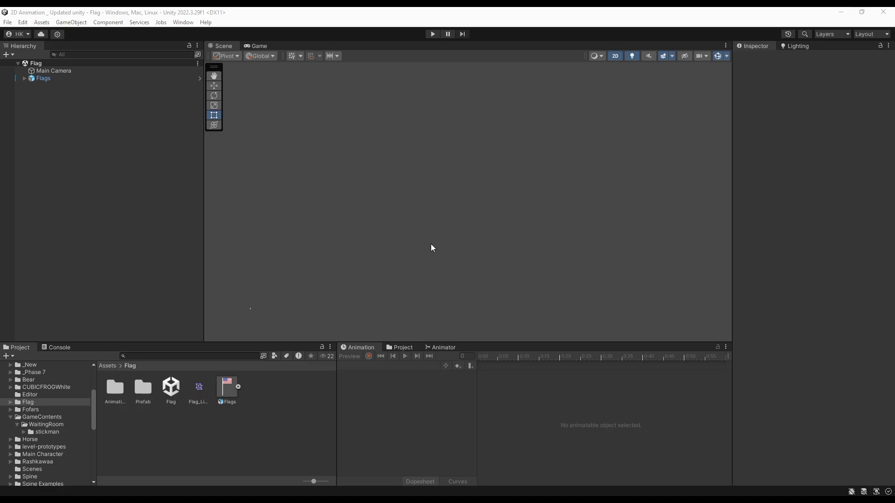
pyautogui.moveTo(109, 396)
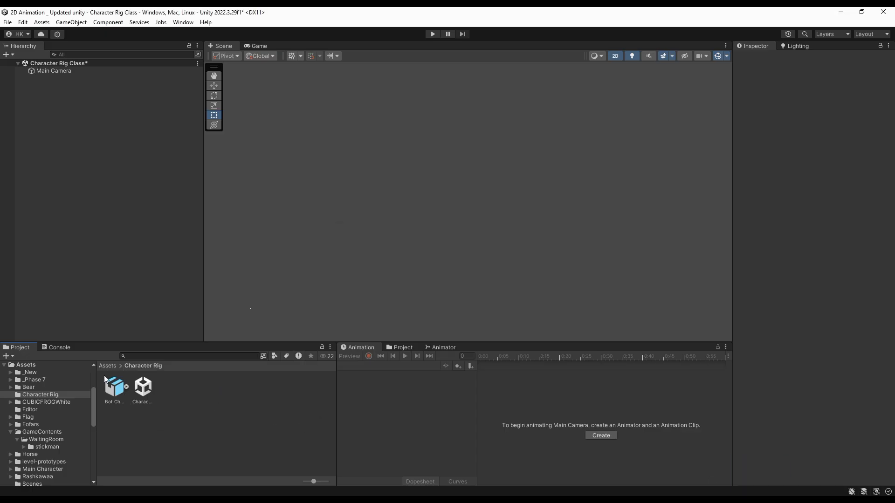
# - Select the robot sprite asset in the Character Rig folder
pyautogui.click(114, 388)
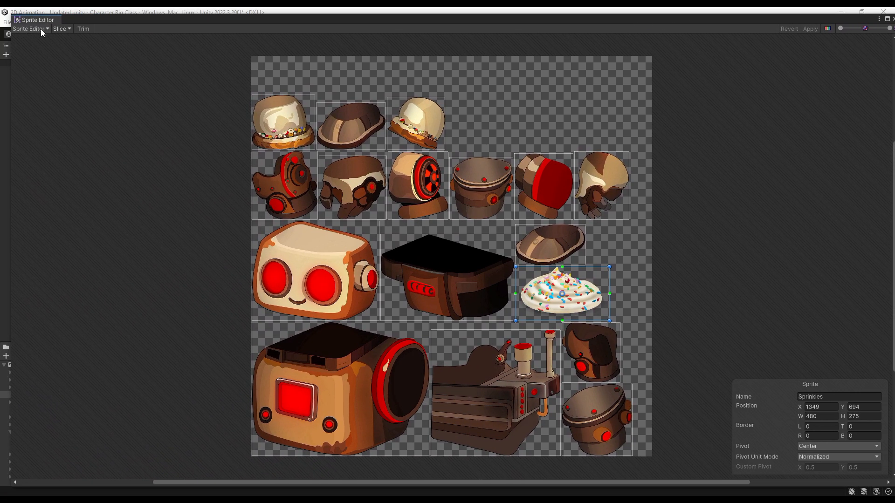
# - Switch the Sprite Editor to the Skinning Editor for the assembled robot
pyautogui.click(29, 29)
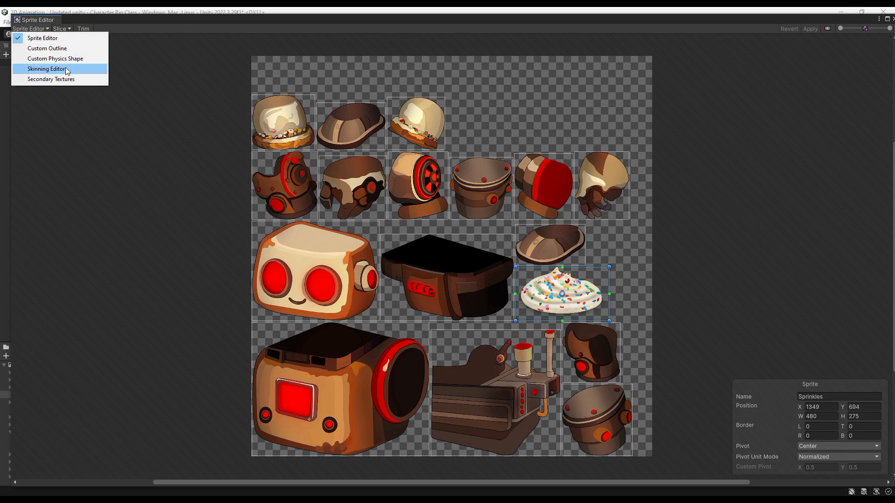
pyautogui.click(46, 68)
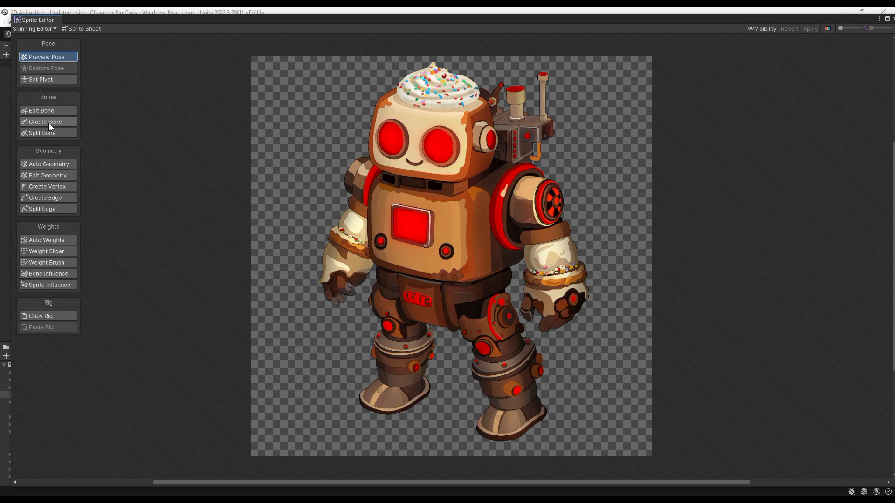
pyautogui.click(45, 121)
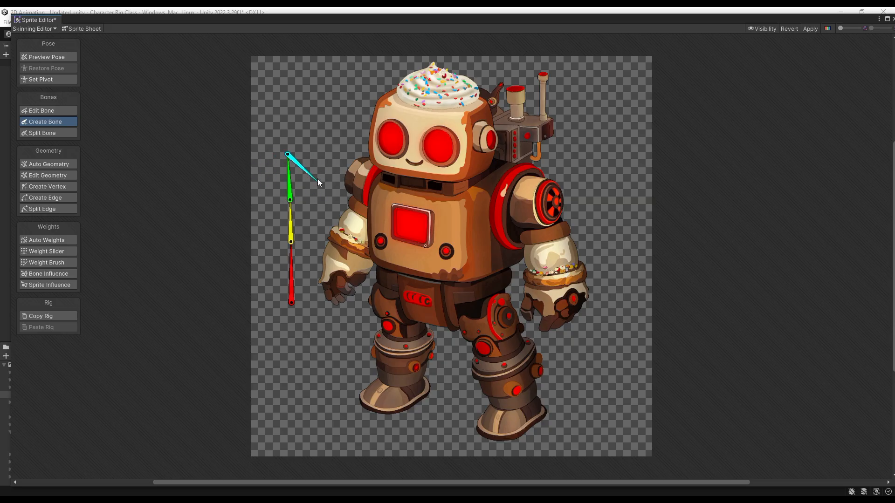
pyautogui.moveTo(317, 178); pyautogui.dragTo(296, 156)
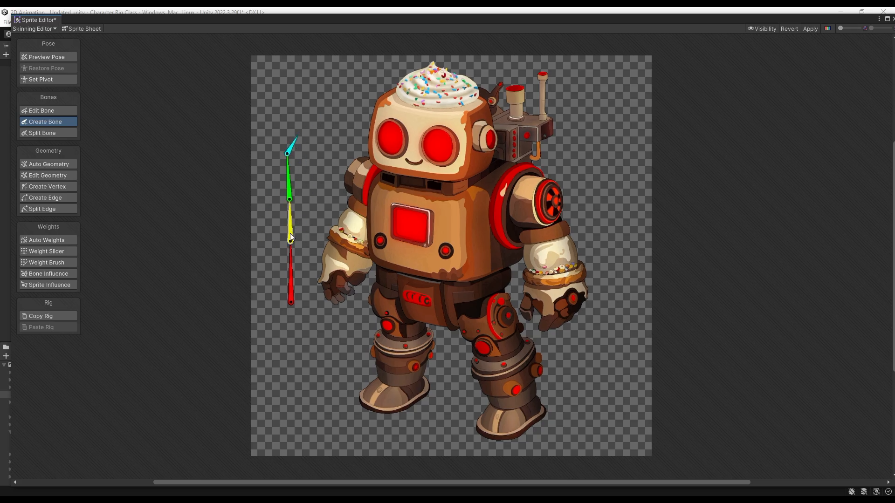
pyautogui.click(290, 239)
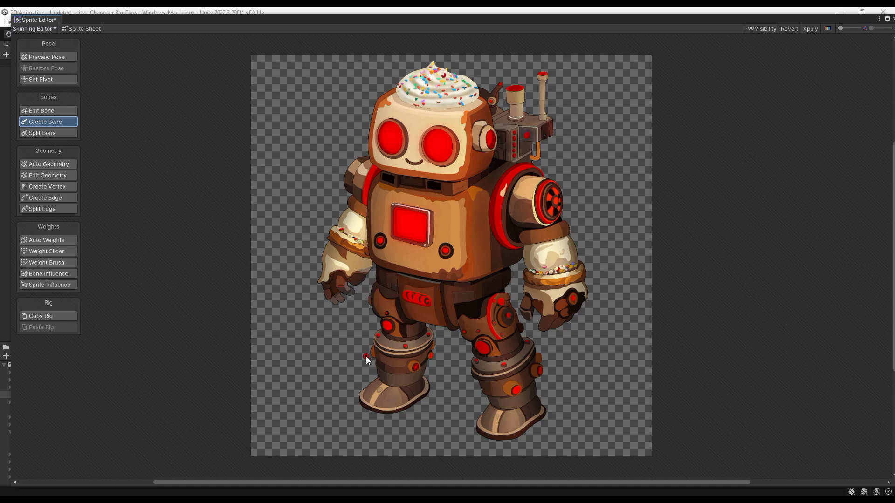
pyautogui.moveTo(427, 36)
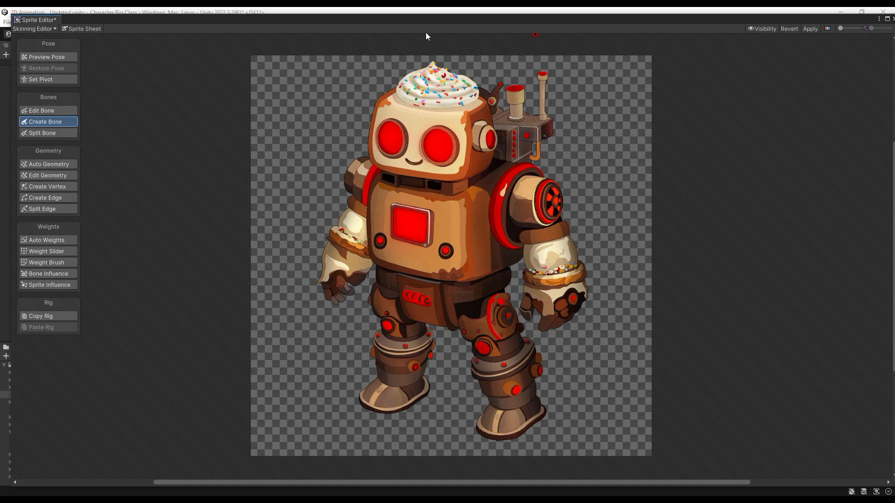
# - Show the Sprite visibility list, hide and restore the Head sprite, then ready Create Bone
pyautogui.click(47, 57)
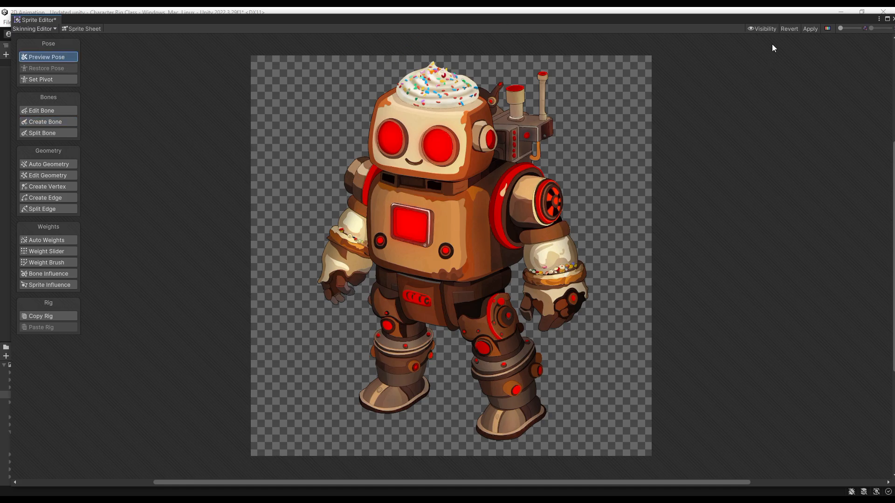
pyautogui.click(764, 29)
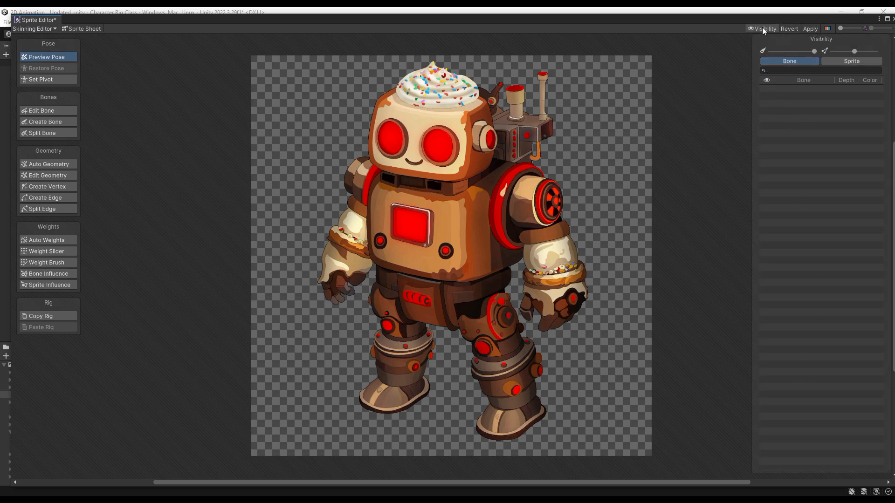
pyautogui.click(851, 61)
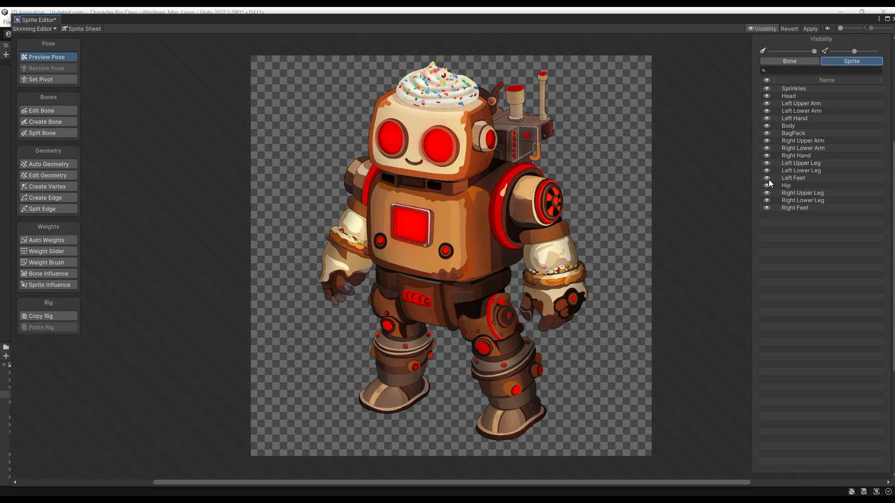
pyautogui.click(767, 126)
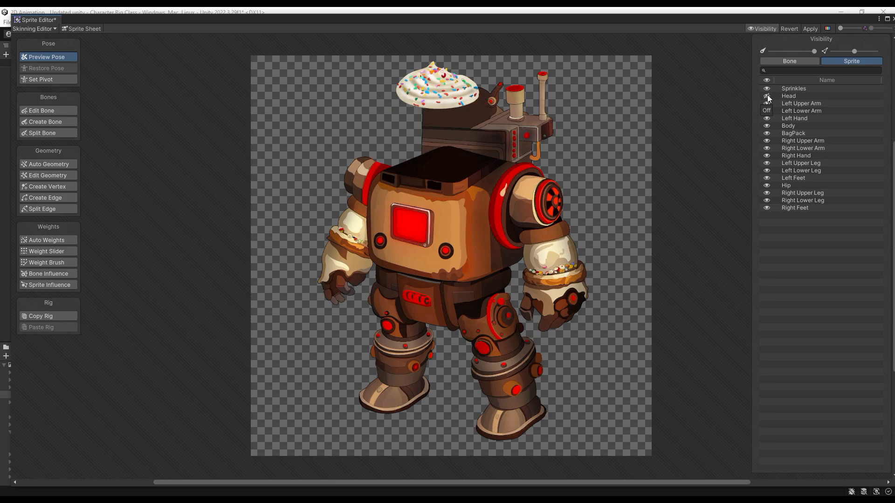
pyautogui.click(766, 95)
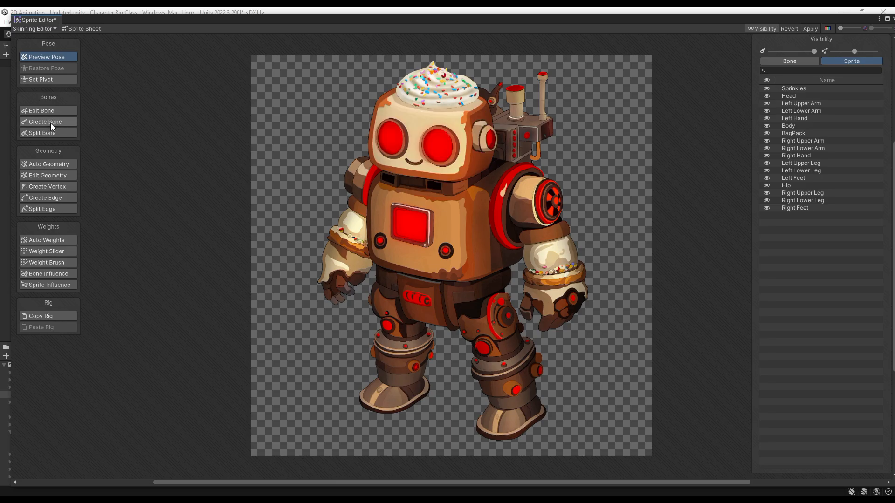
pyautogui.click(45, 121)
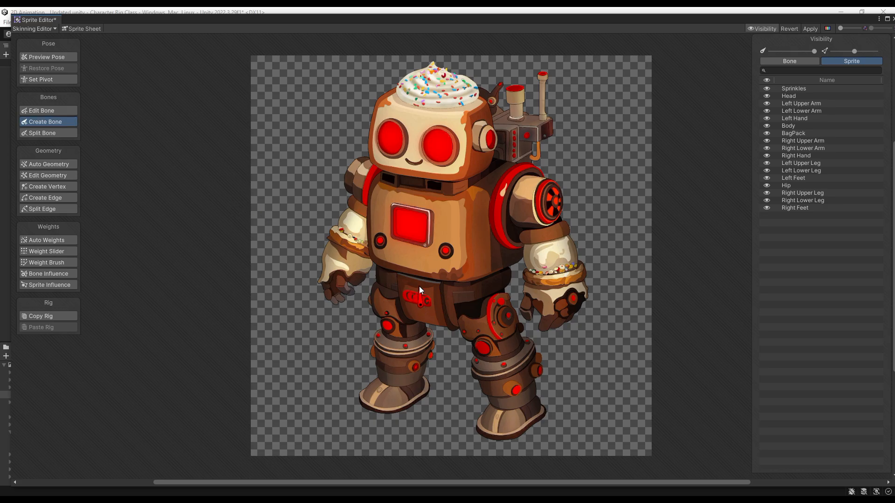
# - Draw a bone chain from the hip up through the torso to the head and adjust it
pyautogui.moveTo(416, 194); pyautogui.dragTo(416, 291)
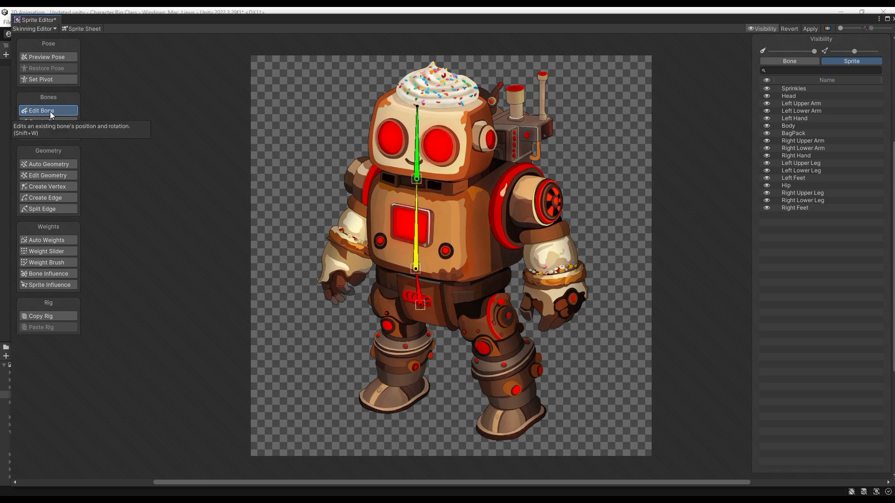
pyautogui.click(420, 274)
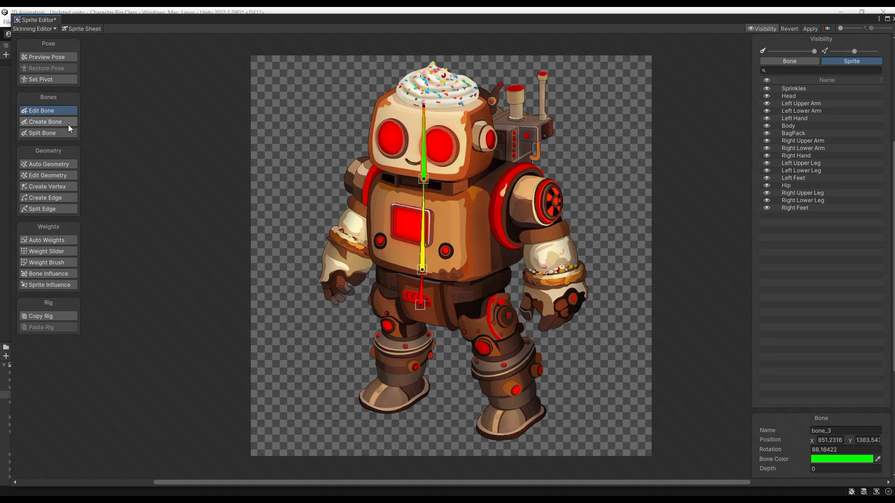
pyautogui.click(44, 122)
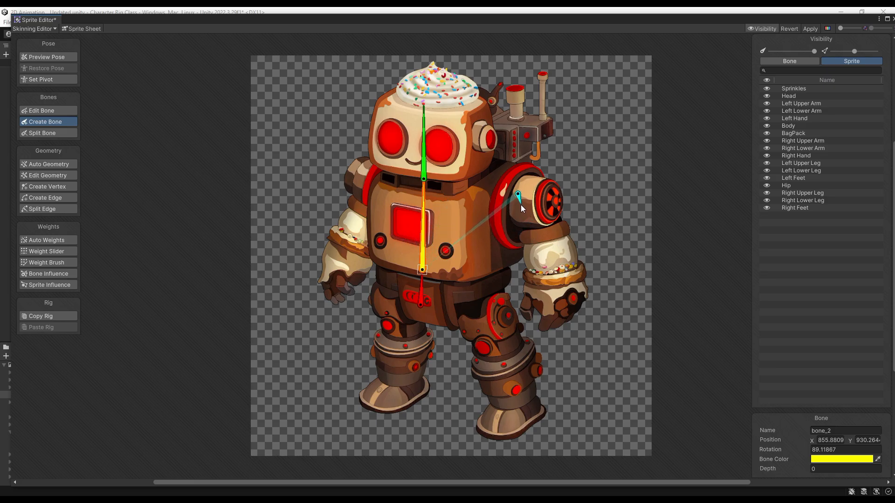
# - Add a bone from the chest to the shoulder and down the upper arm
pyautogui.moveTo(517, 197); pyautogui.dragTo(551, 272)
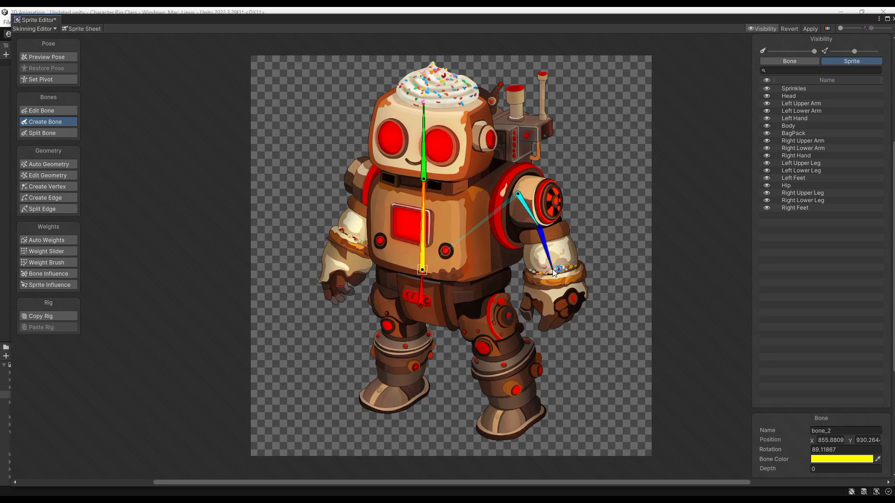
pyautogui.moveTo(551, 271); pyautogui.dragTo(551, 317)
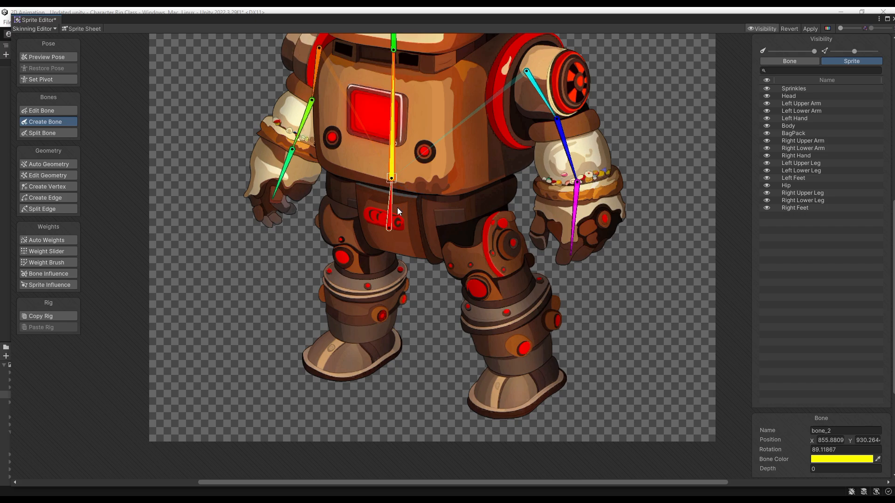
# - From the hip bone, add lower-leg and foot bones down the left leg
pyautogui.click(390, 225)
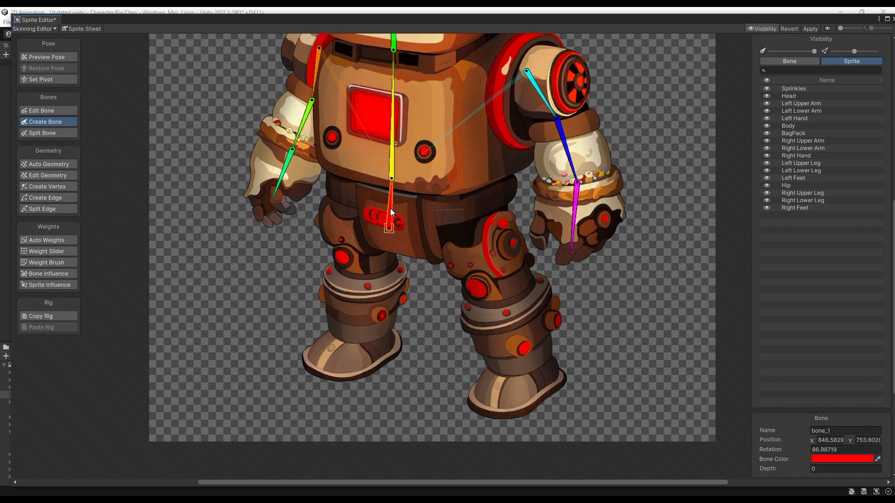
pyautogui.moveTo(389, 228); pyautogui.dragTo(494, 289)
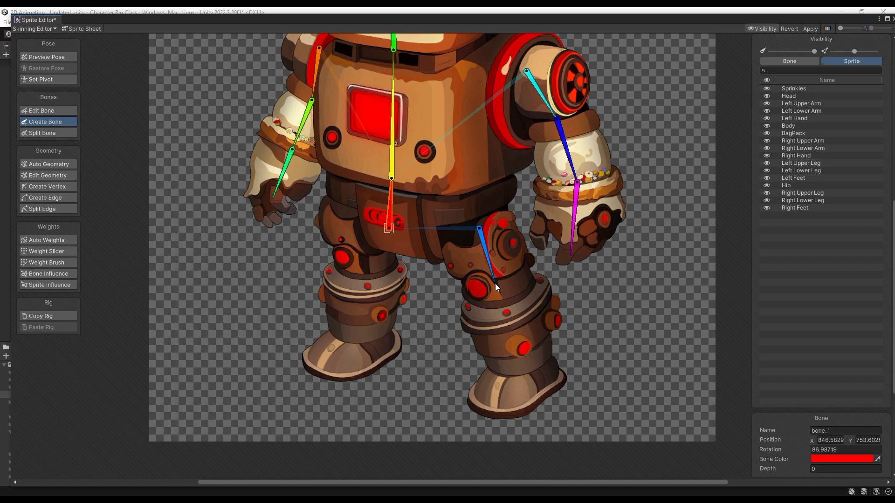
pyautogui.moveTo(478, 231); pyautogui.dragTo(520, 363)
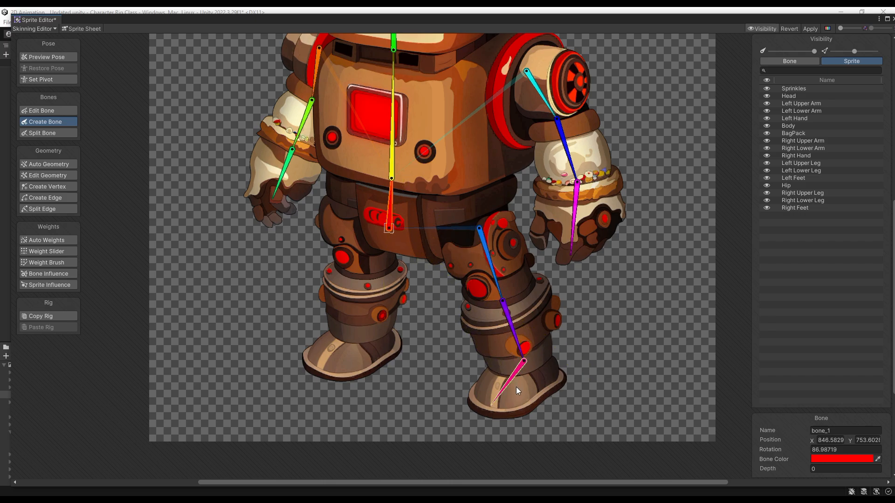
pyautogui.click(47, 57)
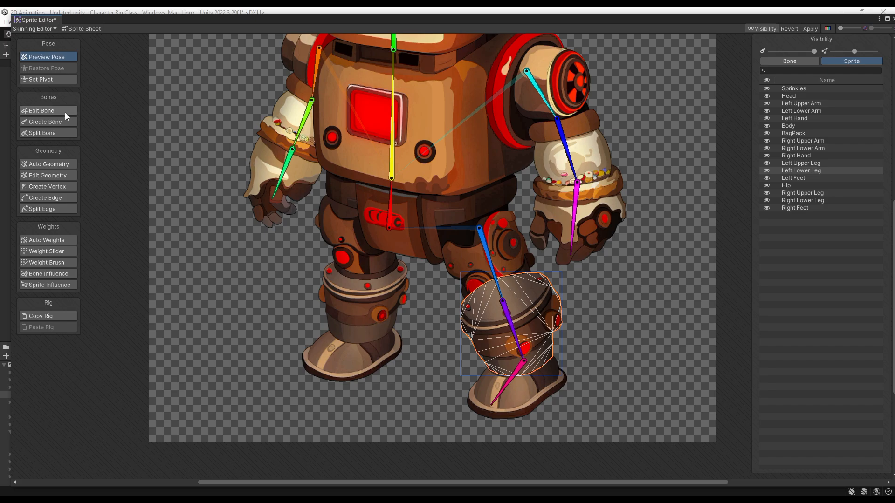
# - Check the bones with Edit Bone, then start the right-leg chain from the hip
pyautogui.click(41, 110)
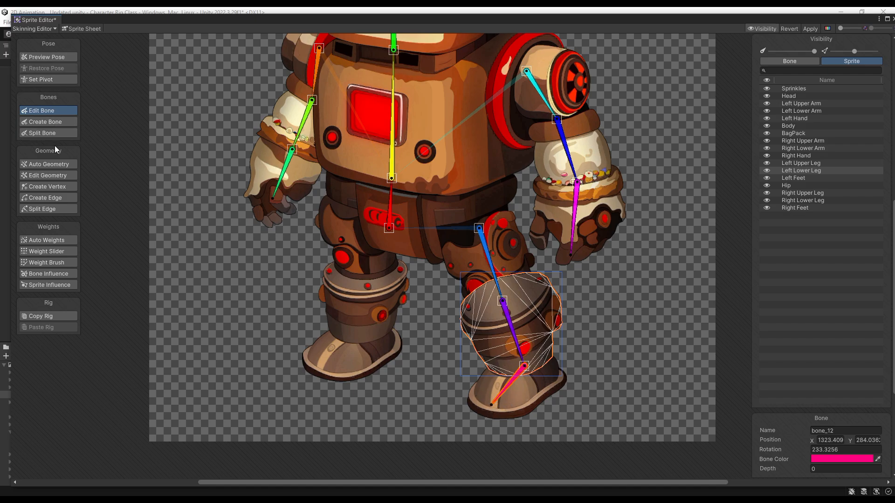
pyautogui.click(45, 121)
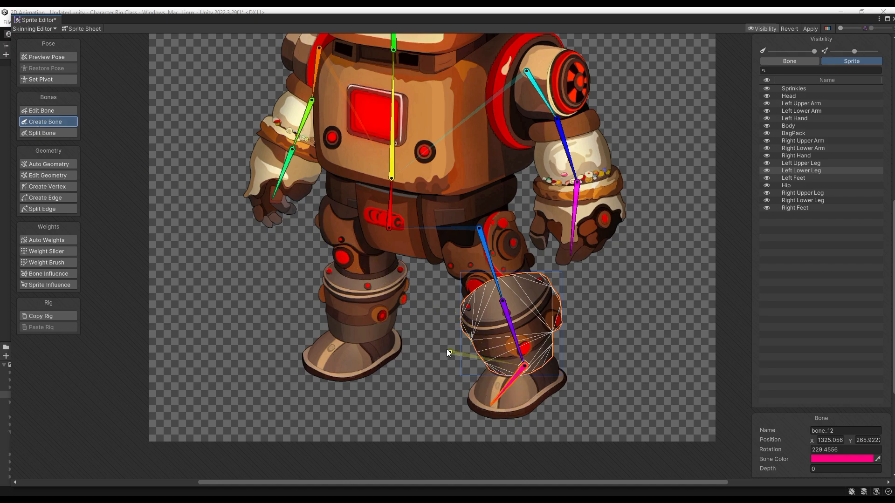
pyautogui.click(391, 228)
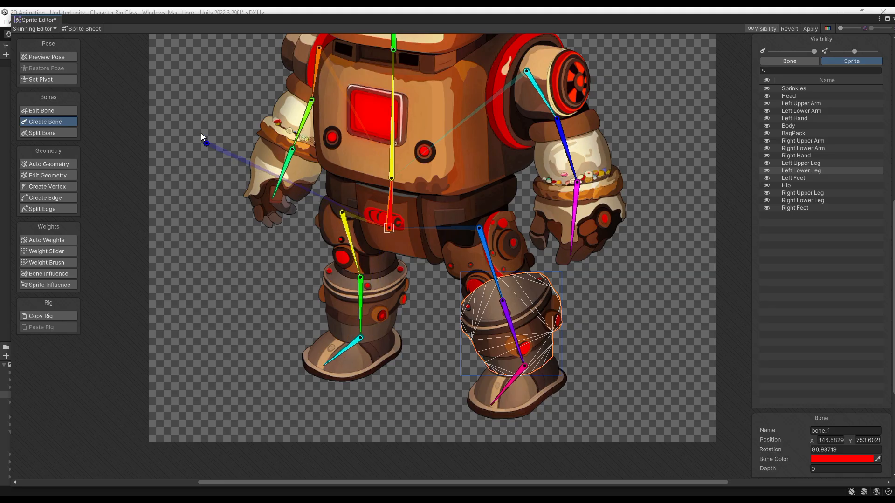
# - Finish the right leg chain and add a bone from the spine into the backpack
pyautogui.click(47, 57)
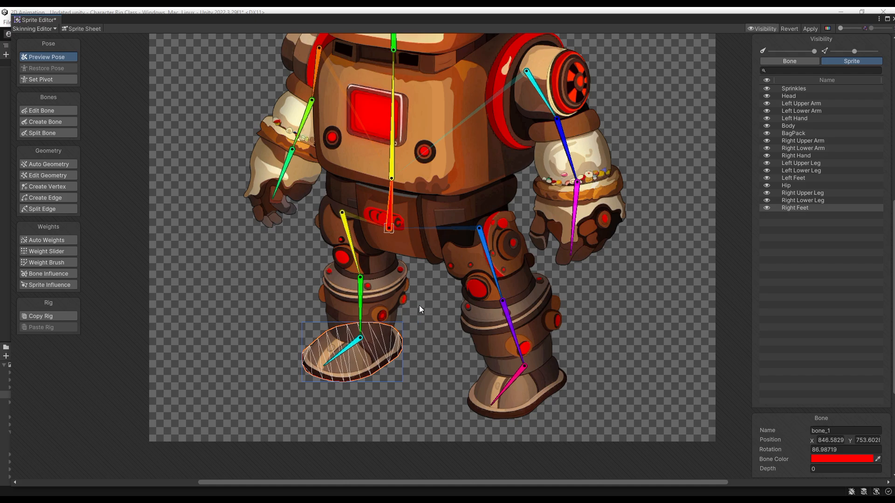
pyautogui.scroll(-3)
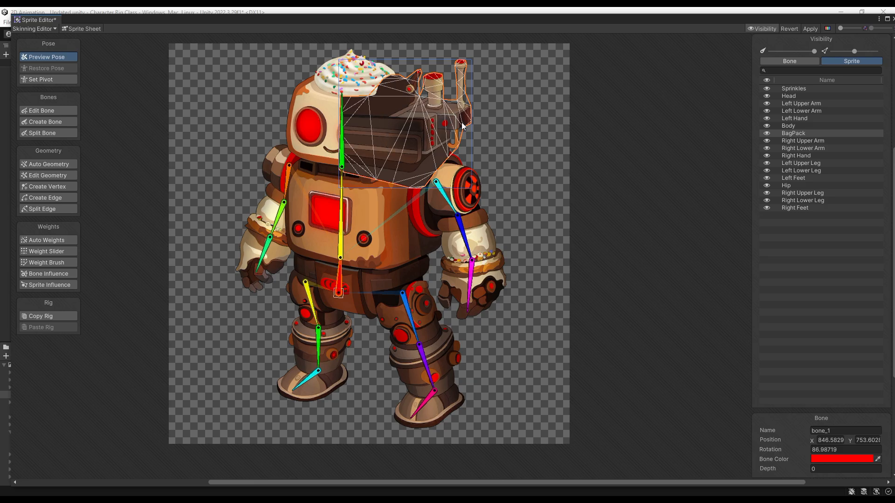
pyautogui.moveTo(428, 148)
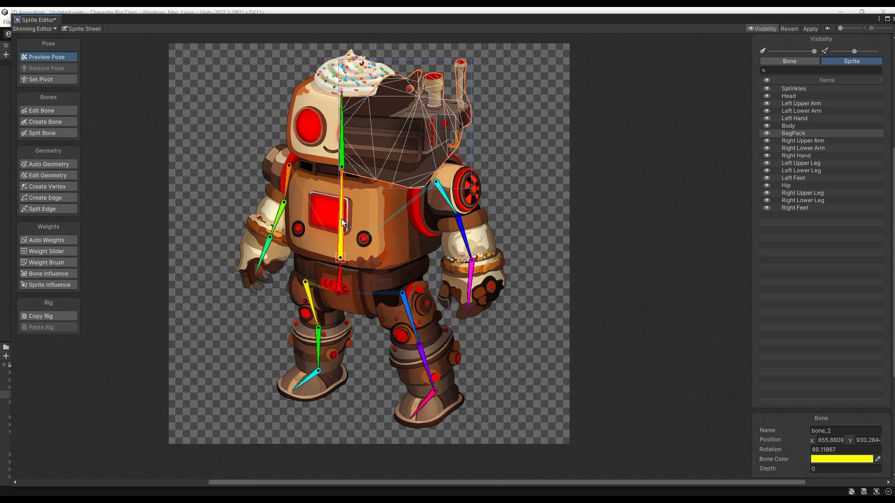
pyautogui.click(48, 121)
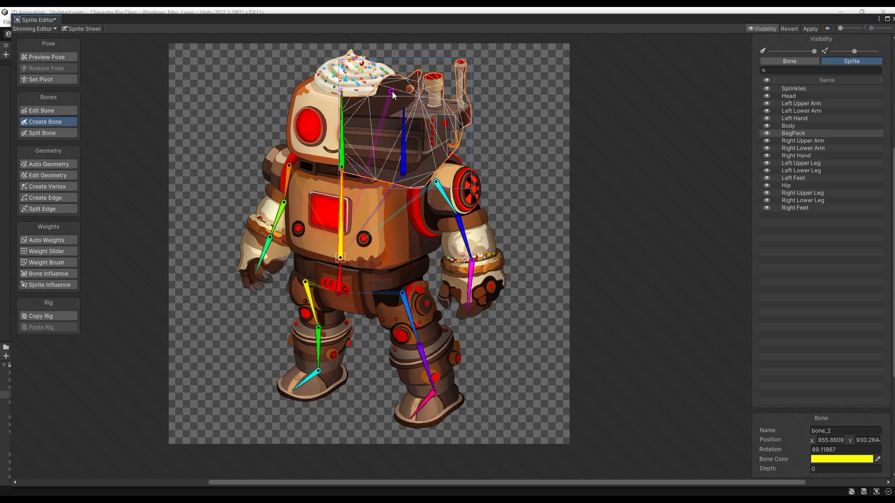
pyautogui.click(47, 57)
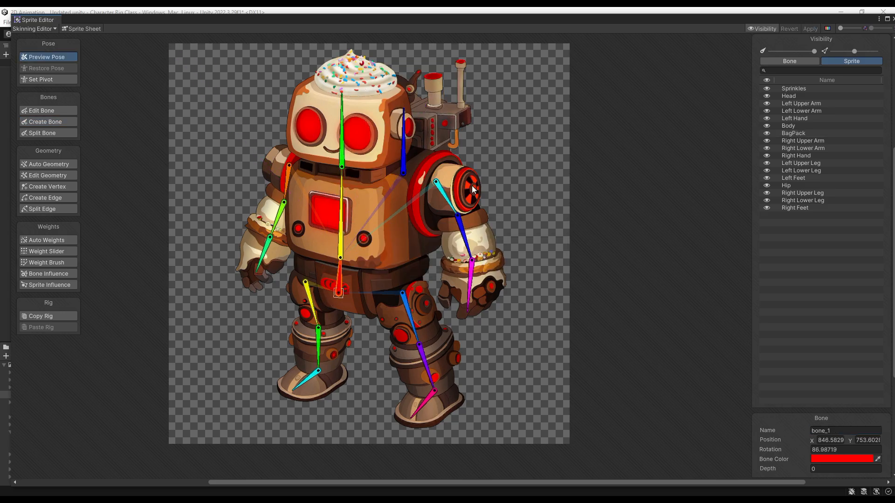
pyautogui.moveTo(334, 160)
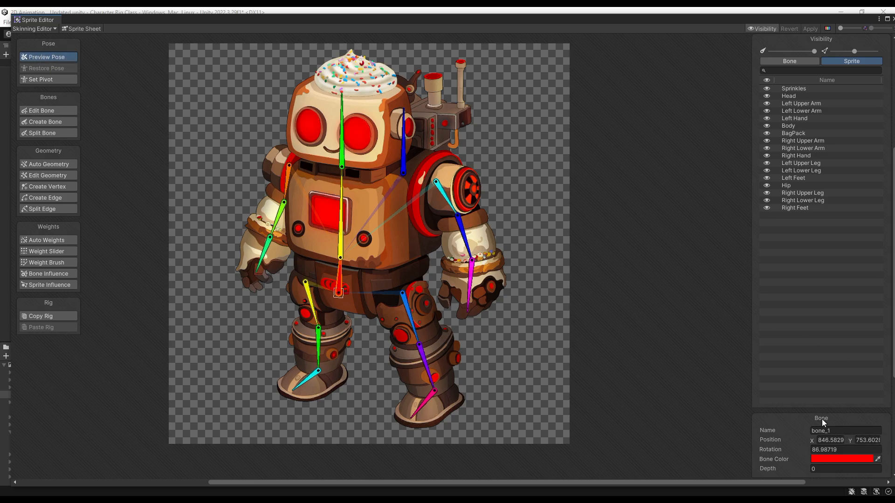
# - Rename the root bones to Base Bone and Chest Bone
pyautogui.click(844, 431)
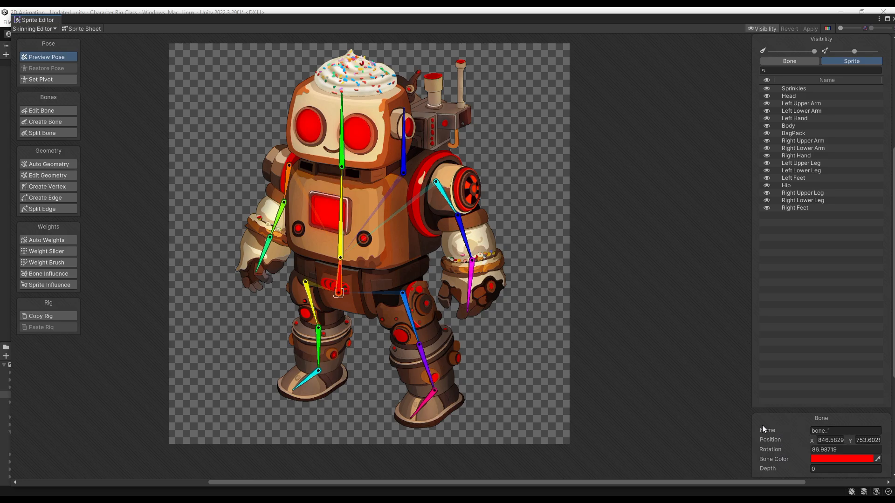
pyautogui.click(845, 431)
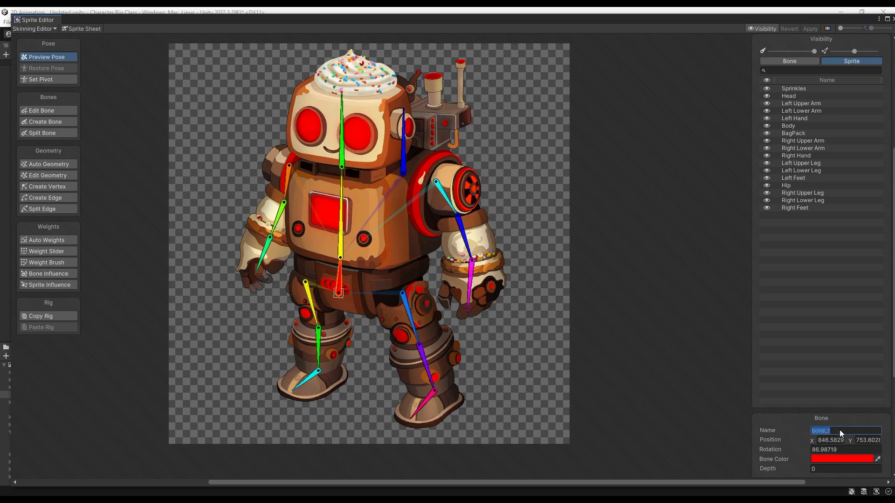
pyautogui.write('Base Bone')
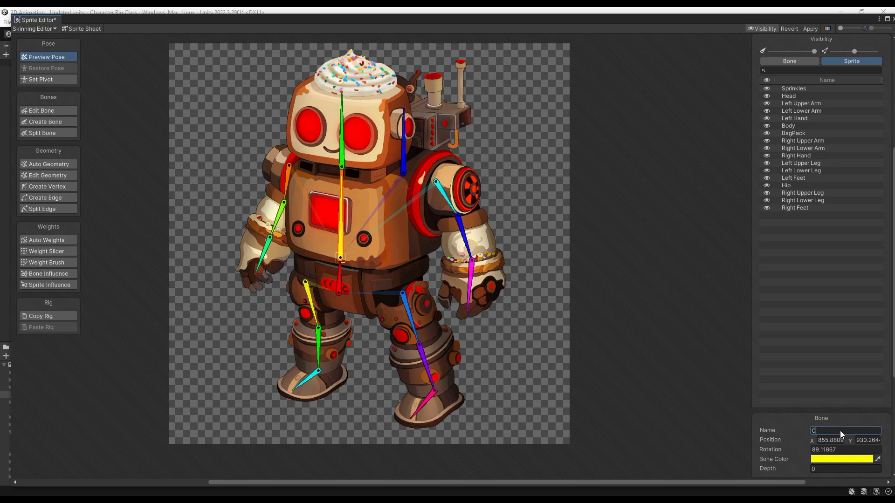
pyautogui.write('Chest Bone')
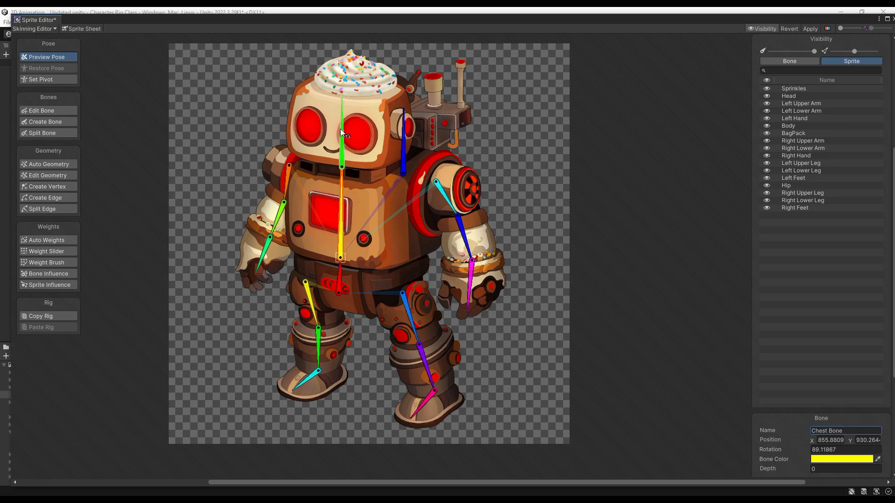
# - Select the head and both upper leg bones for renaming, then apply the rig changes
pyautogui.click(341, 166)
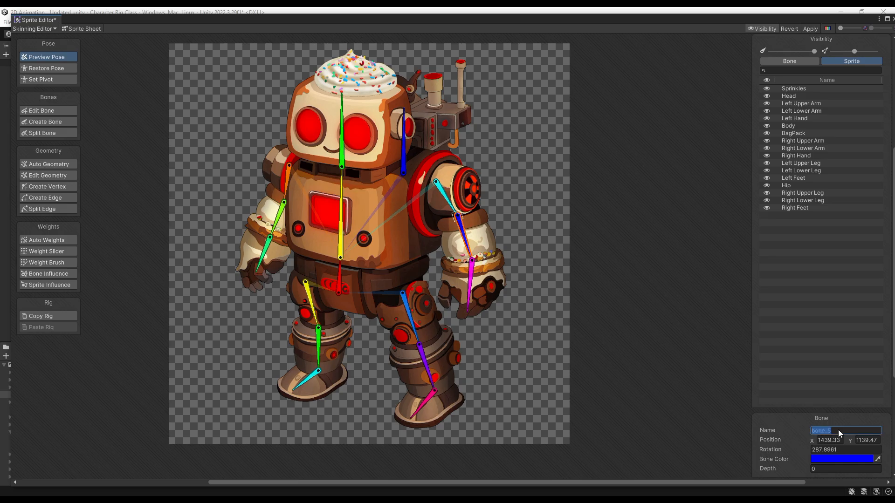
pyautogui.click(302, 286)
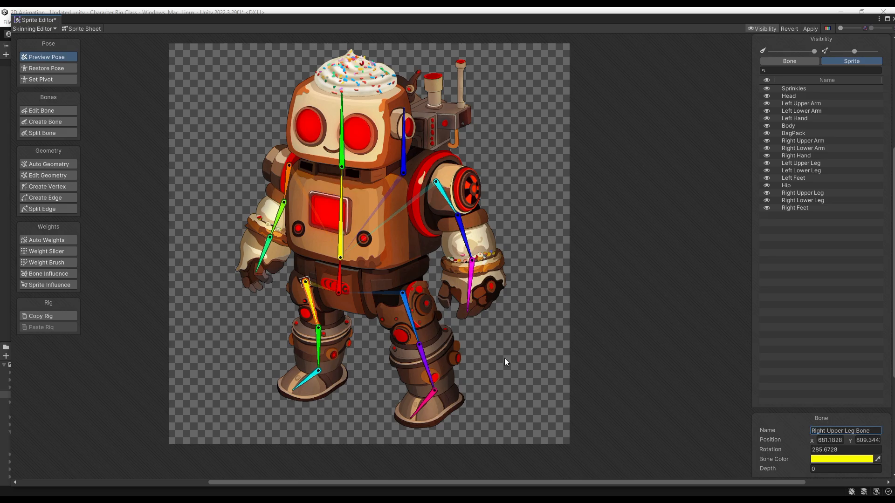
pyautogui.click(403, 294)
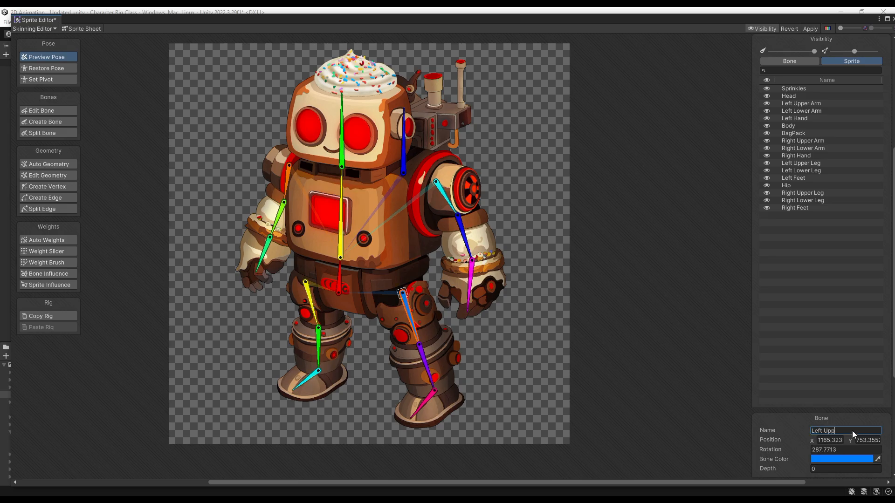
pyautogui.click(809, 29)
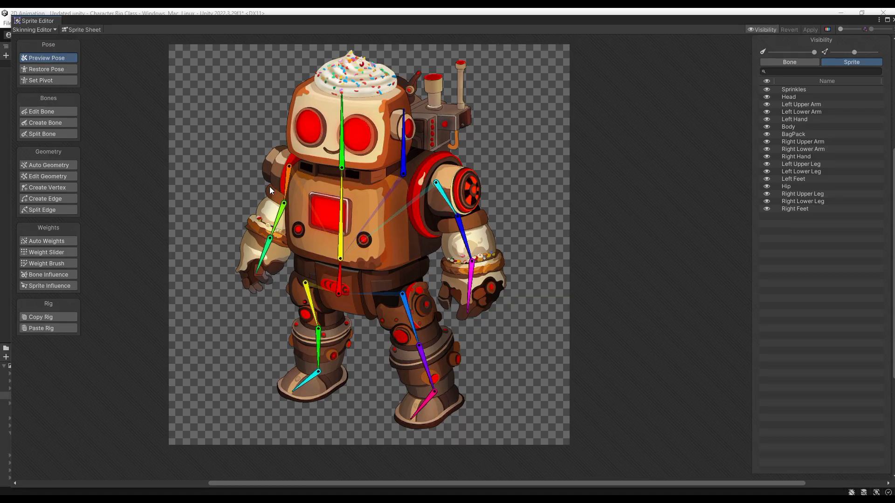
pyautogui.moveTo(400, 275)
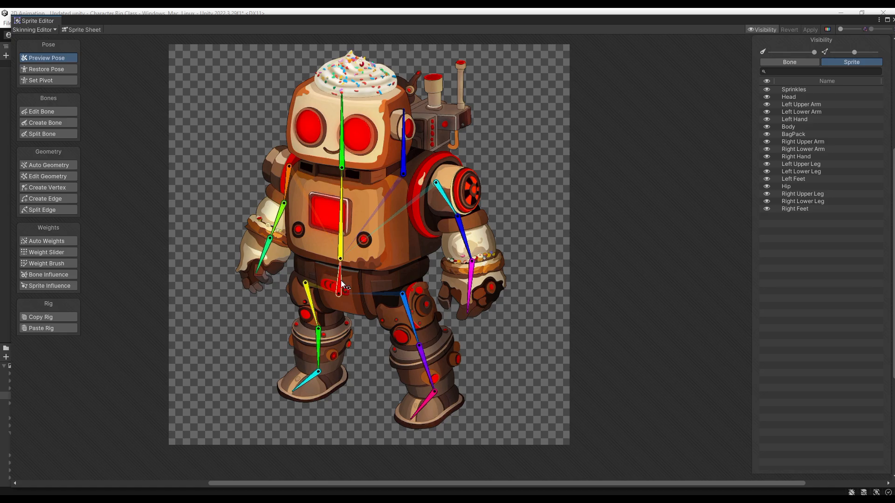
# - Bind the Hip sprite to the Base Bone in its Bone Influences list
pyautogui.click(787, 187)
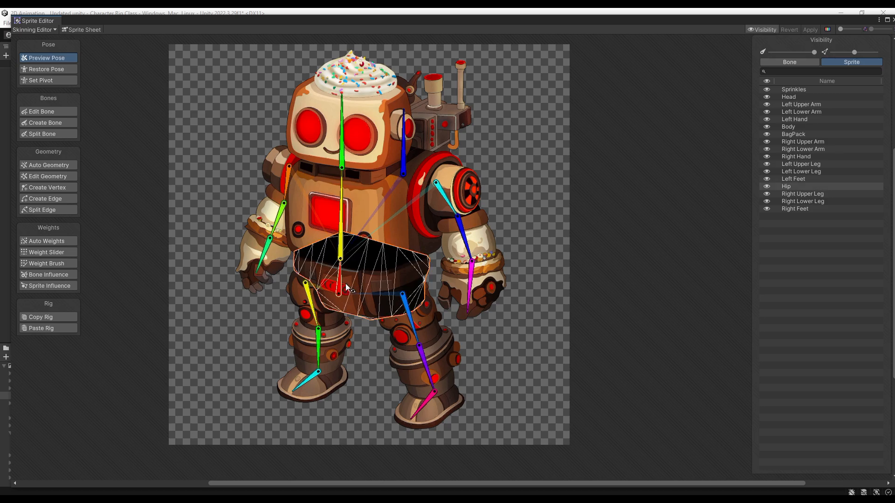
pyautogui.click(340, 291)
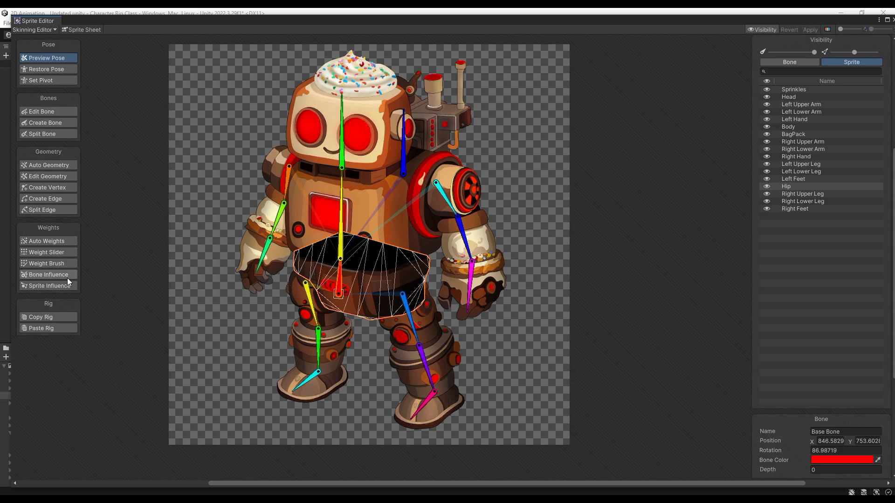
pyautogui.click(48, 274)
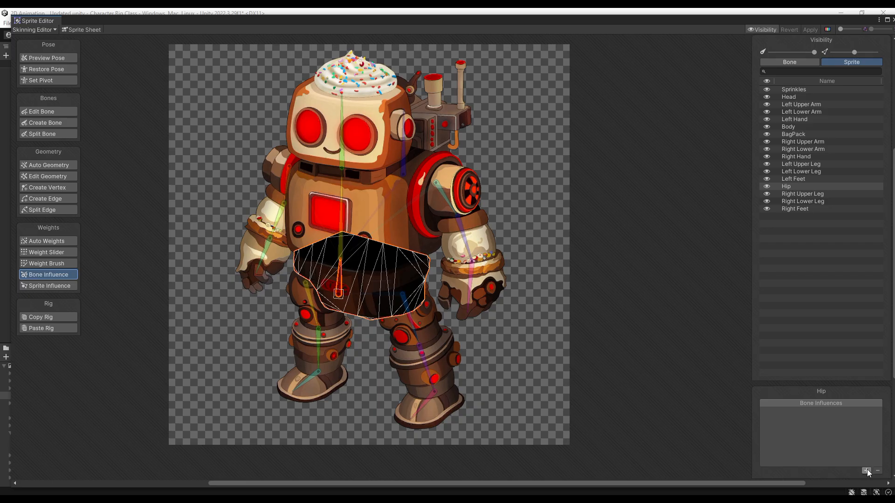
pyautogui.click(866, 470)
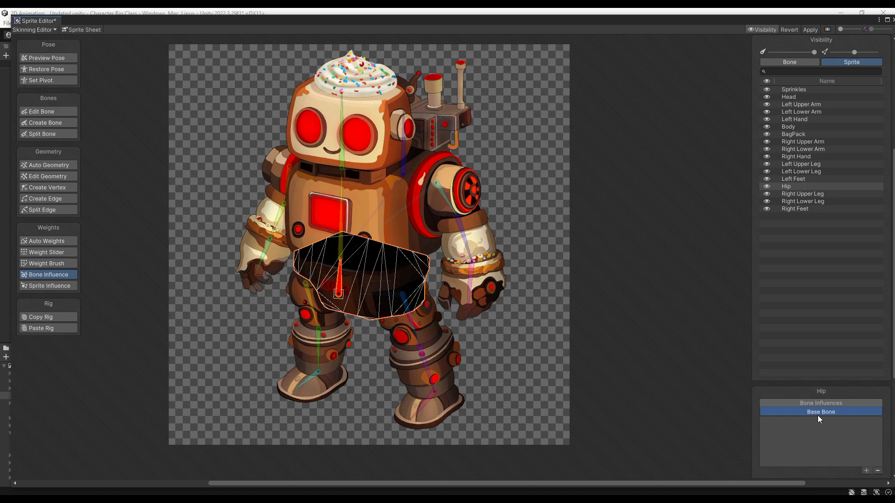
pyautogui.moveTo(369, 269)
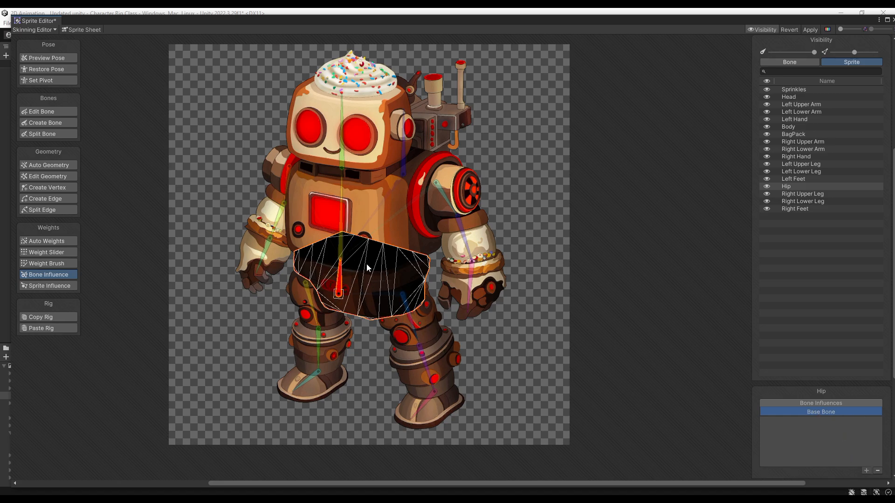
pyautogui.moveTo(361, 217)
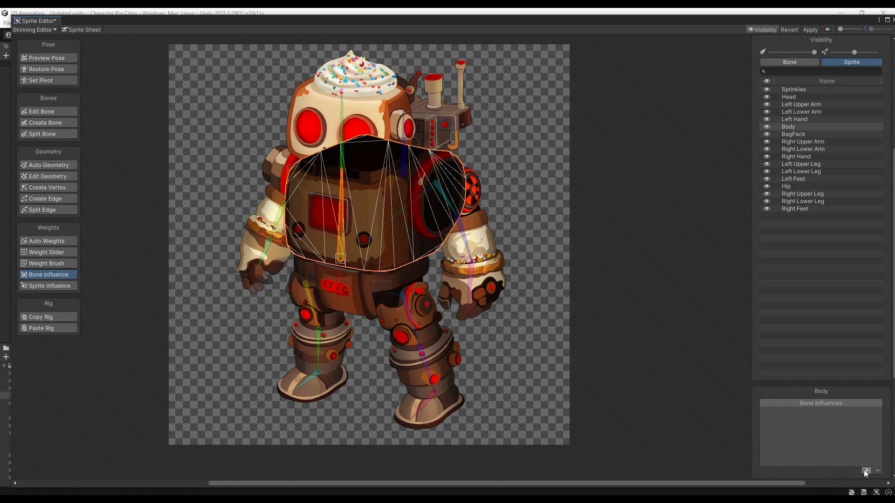
# - Add an influence to the Body sprite, check the right foot's influences, and preview the pose
pyautogui.click(801, 111)
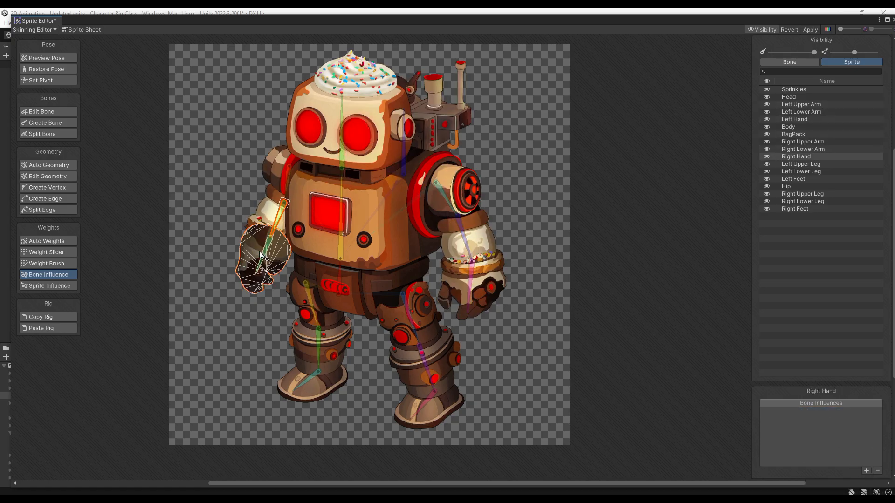
pyautogui.click(796, 208)
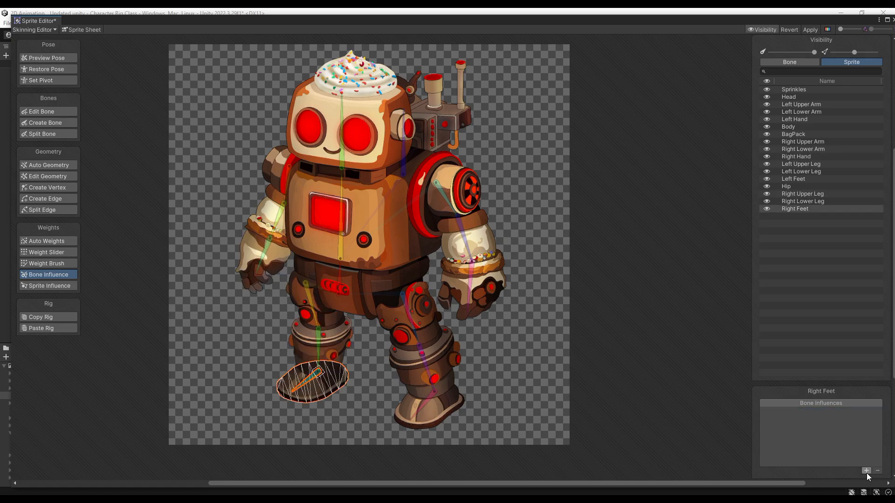
pyautogui.click(47, 58)
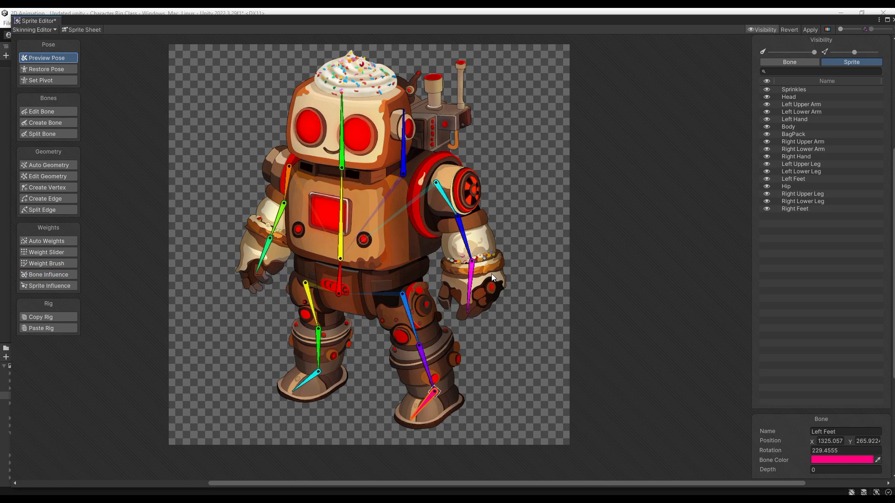
pyautogui.moveTo(496, 291)
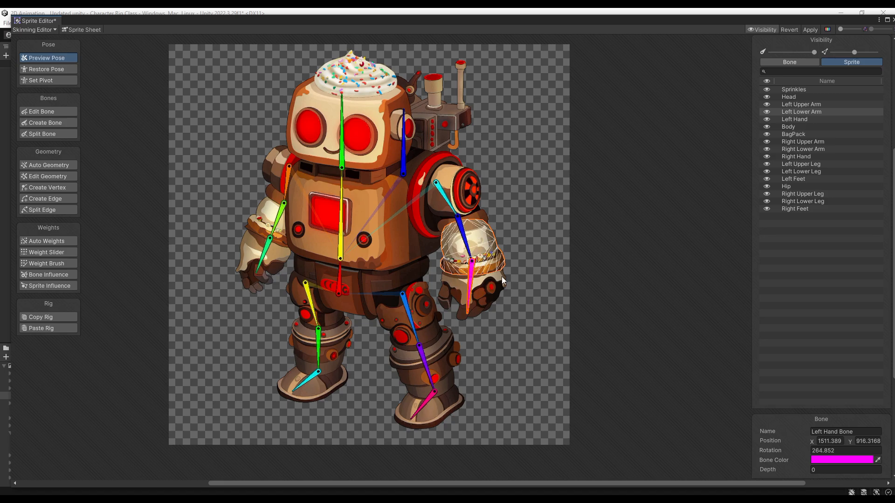
pyautogui.moveTo(471, 294)
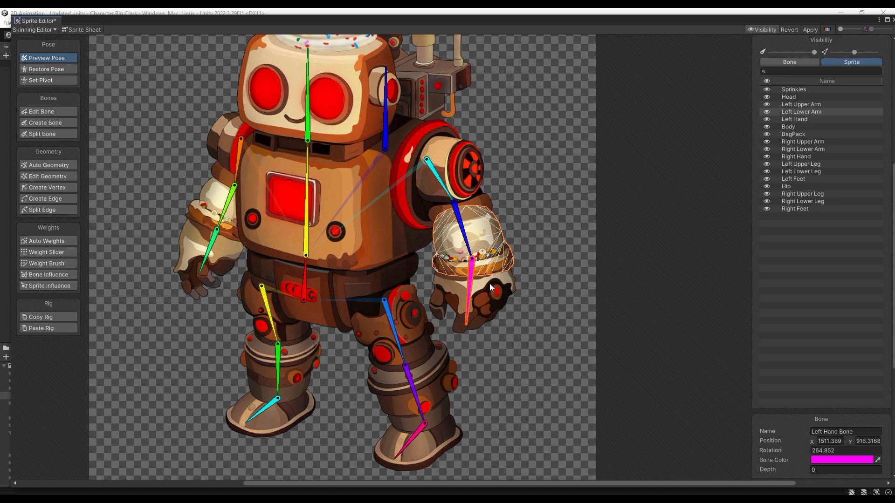
pyautogui.moveTo(360, 317)
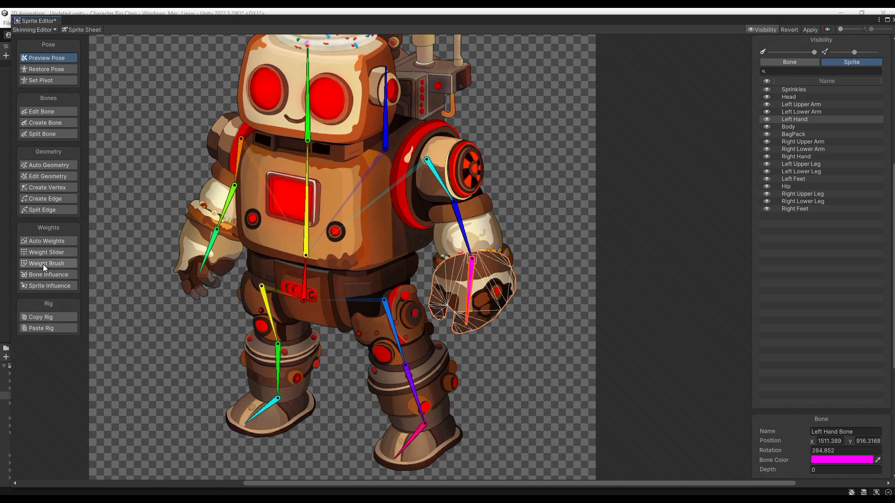
pyautogui.moveTo(47, 241)
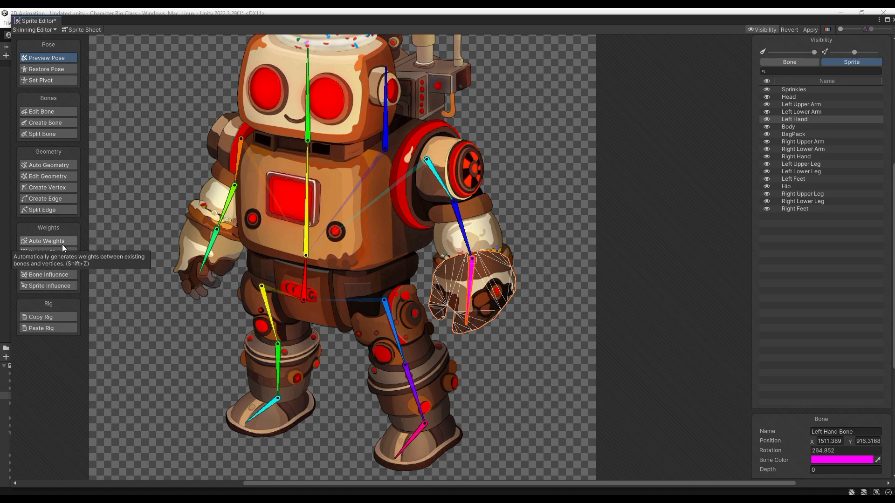
# - Auto-generate weights for the left hand and lower arm sprites, then deselect to weight all sprites
pyautogui.click(46, 241)
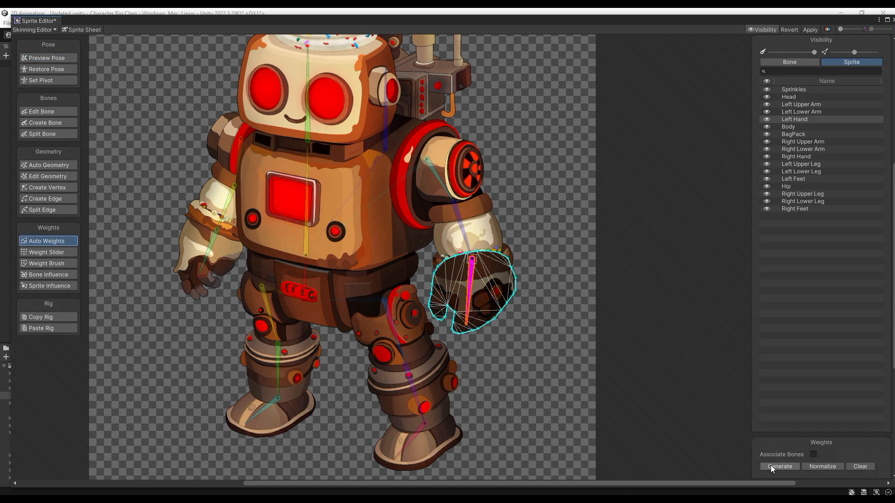
pyautogui.click(778, 466)
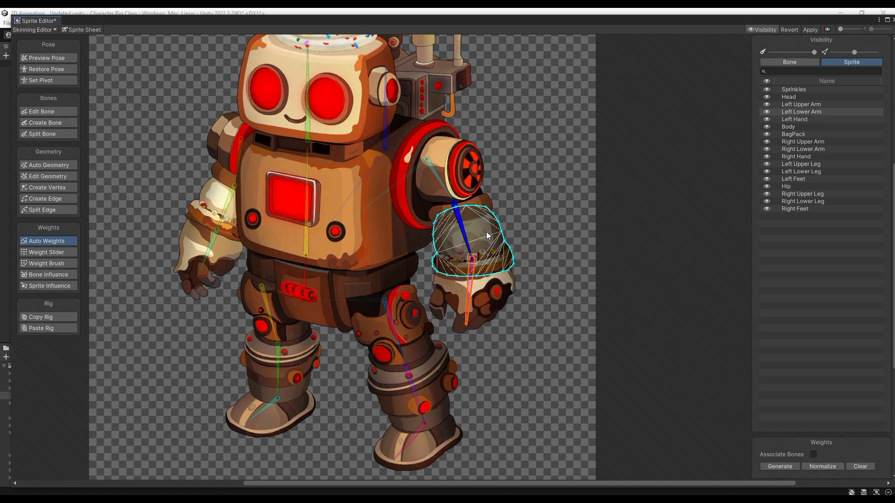
pyautogui.click(779, 466)
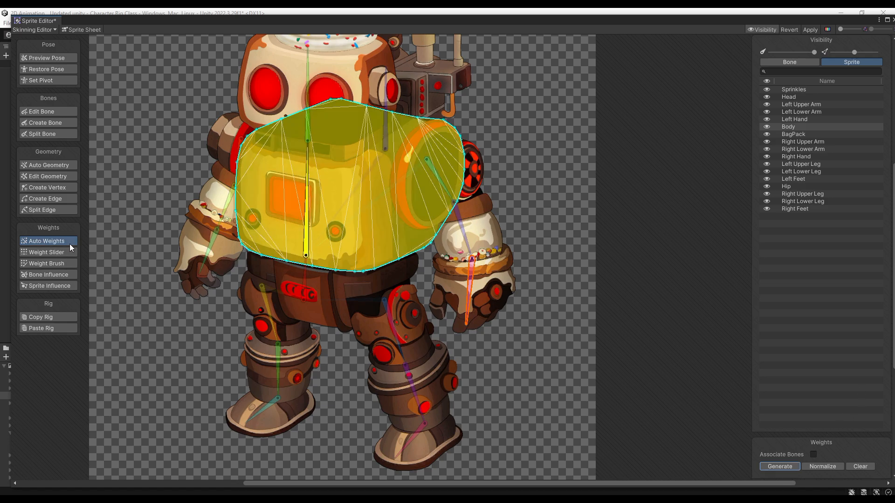
pyautogui.moveTo(177, 246)
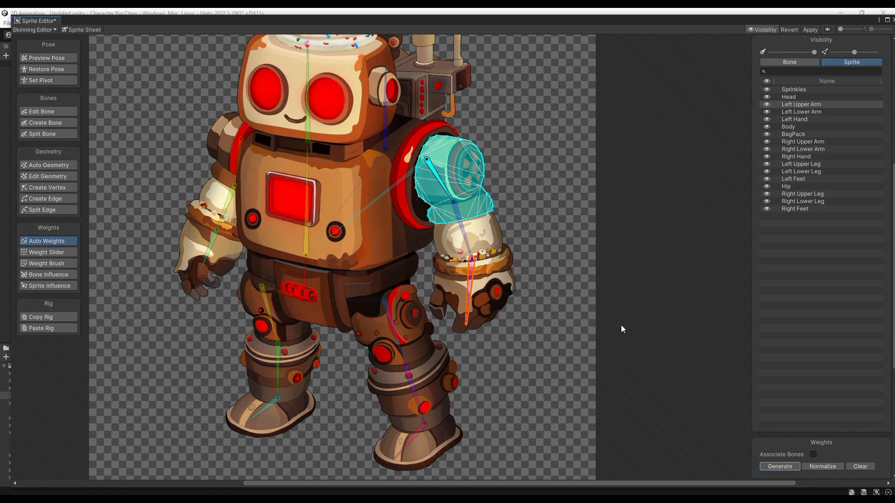
pyautogui.moveTo(65, 170)
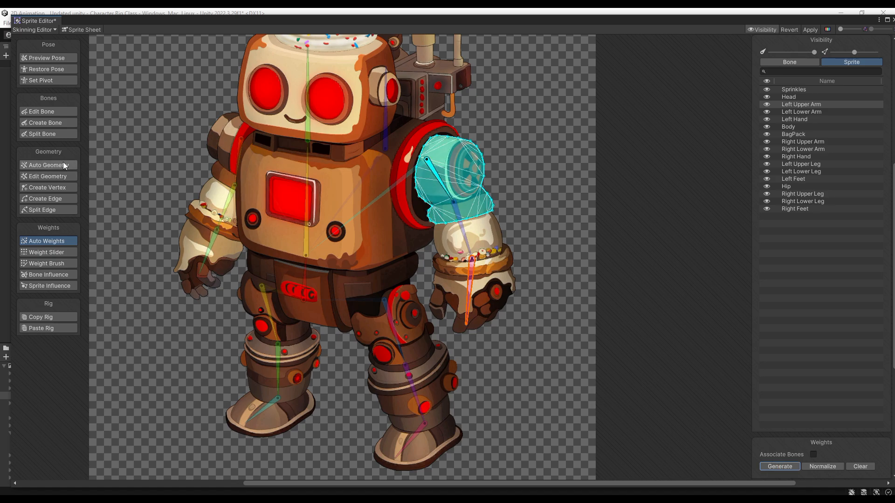
pyautogui.moveTo(47, 165)
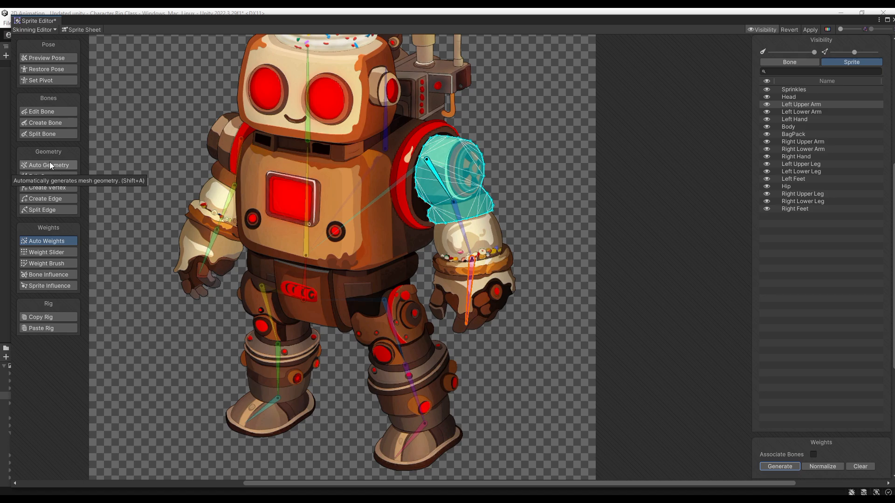
pyautogui.moveTo(439, 441)
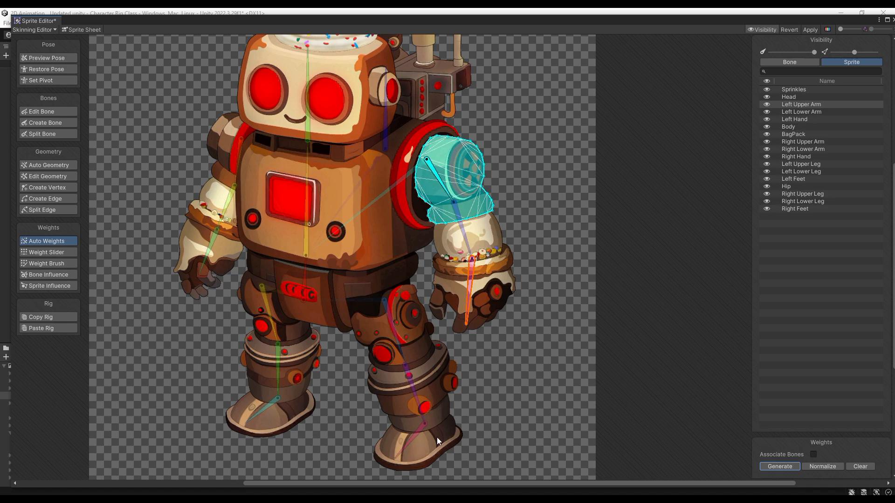
pyautogui.click(792, 179)
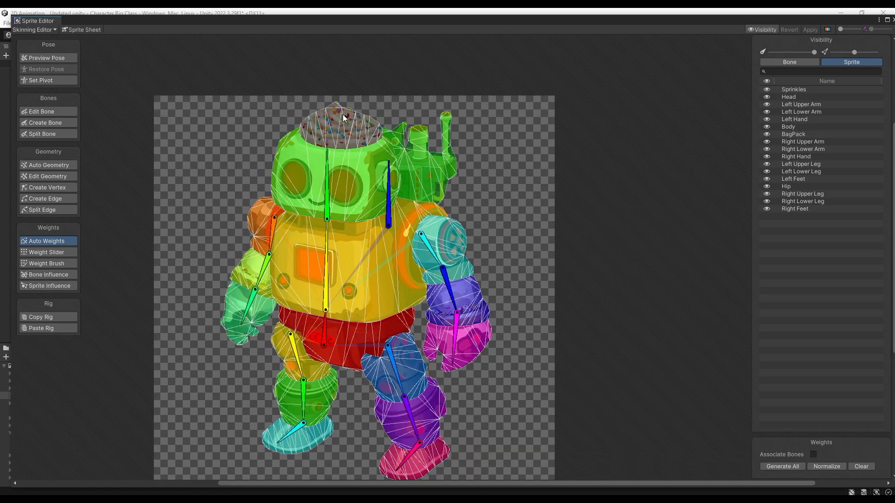
# - Preview the weighted pose, then rename bone_16 to 'Bagpack Bone' in the bone hierarchy list
pyautogui.click(47, 58)
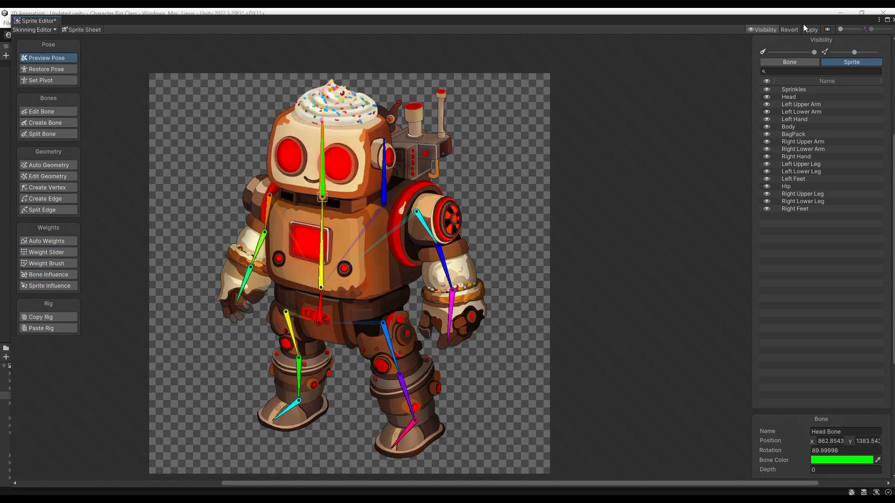
pyautogui.moveTo(257, 73)
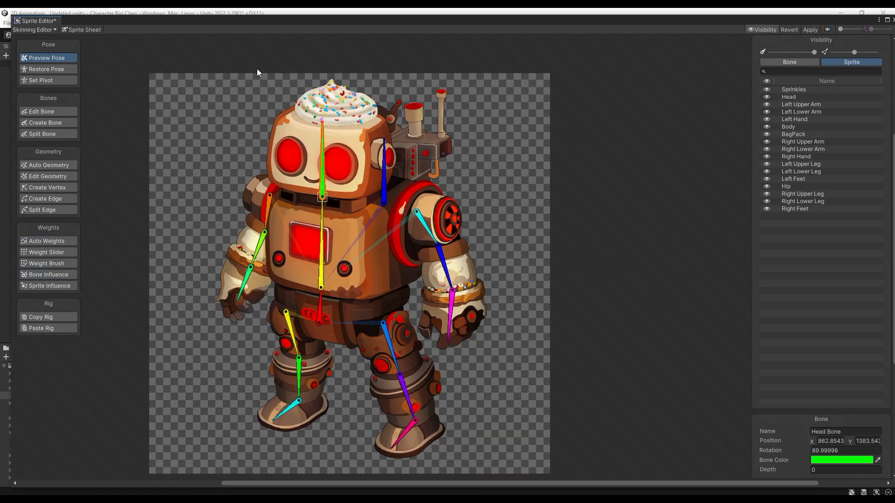
pyautogui.moveTo(733, 83)
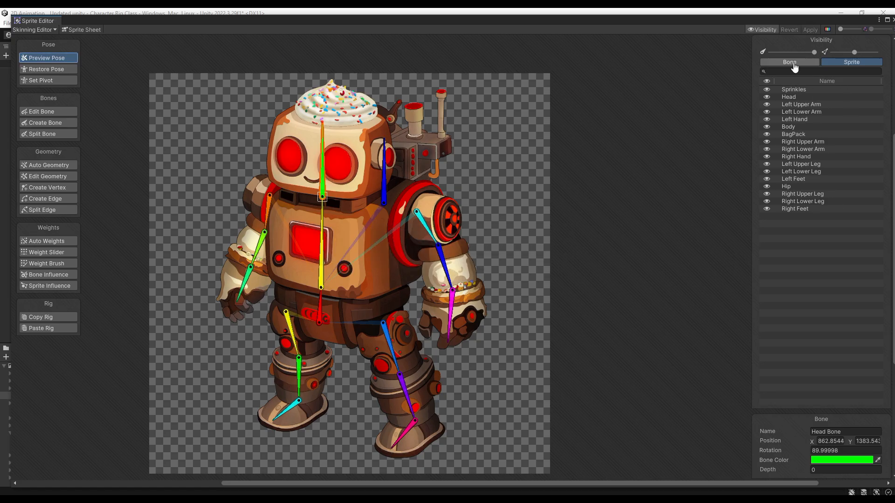
pyautogui.click(789, 61)
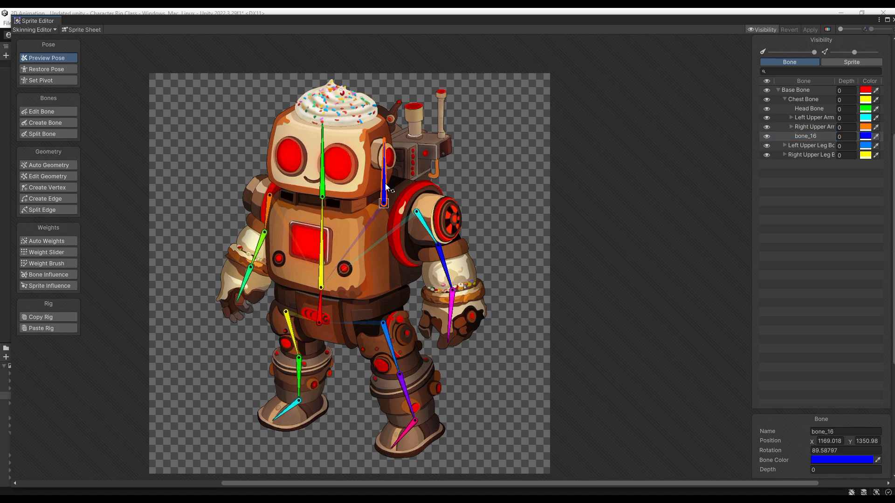
pyautogui.click(844, 432)
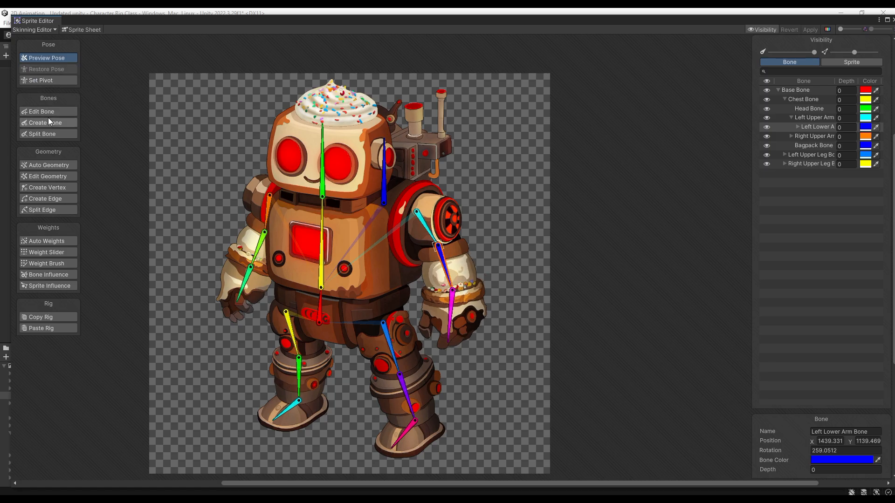
# - In Edit Bone mode, nudge the left elbow joint lower to align with the arm artwork
pyautogui.click(41, 111)
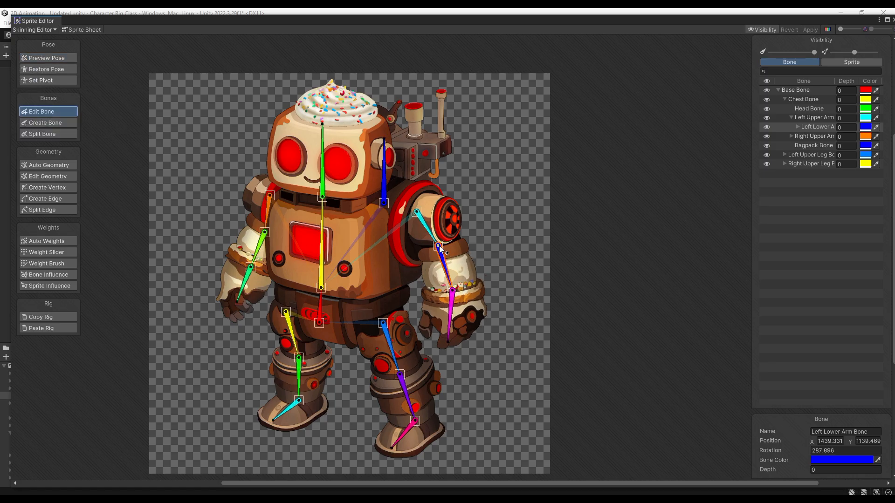
pyautogui.moveTo(440, 251); pyautogui.dragTo(445, 254)
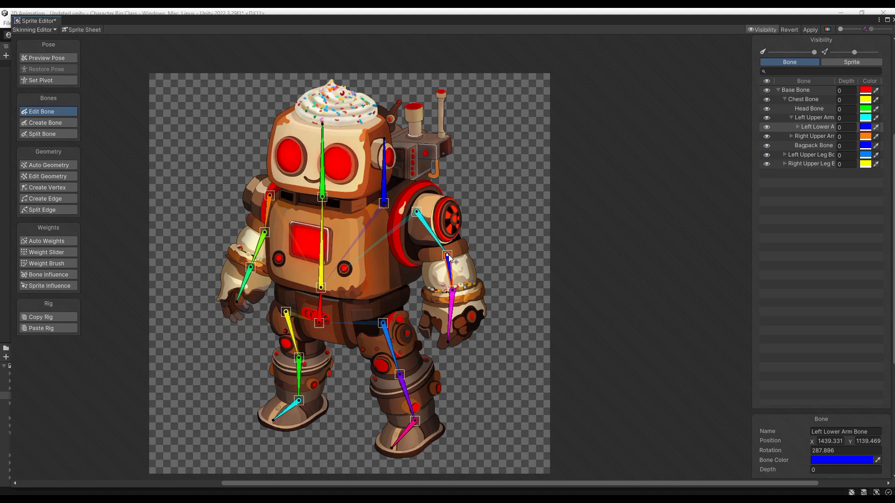
pyautogui.moveTo(231, 156)
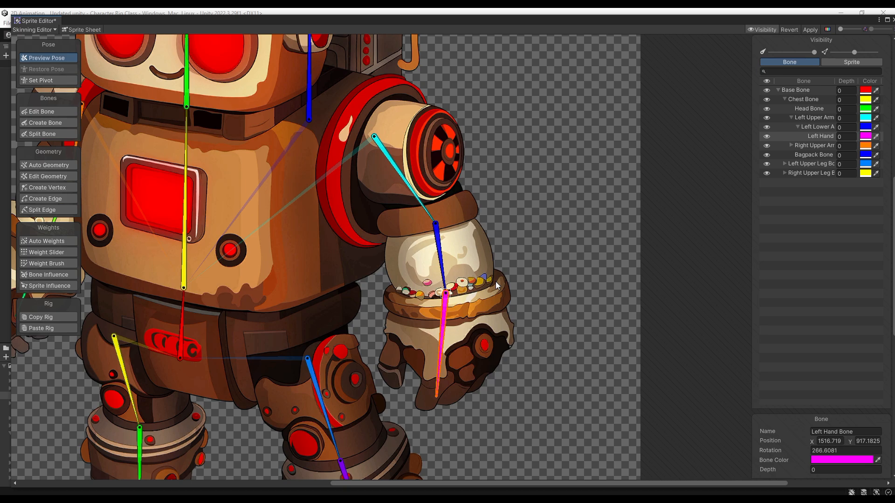
pyautogui.moveTo(460, 245)
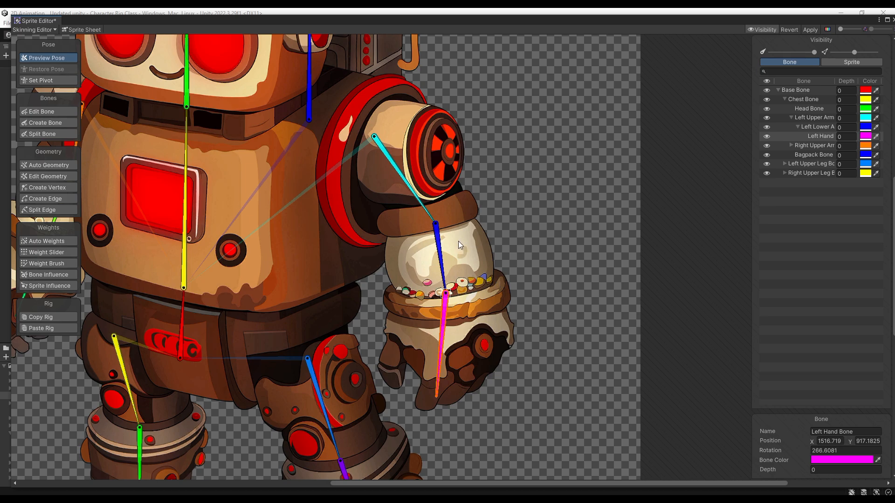
pyautogui.moveTo(477, 242)
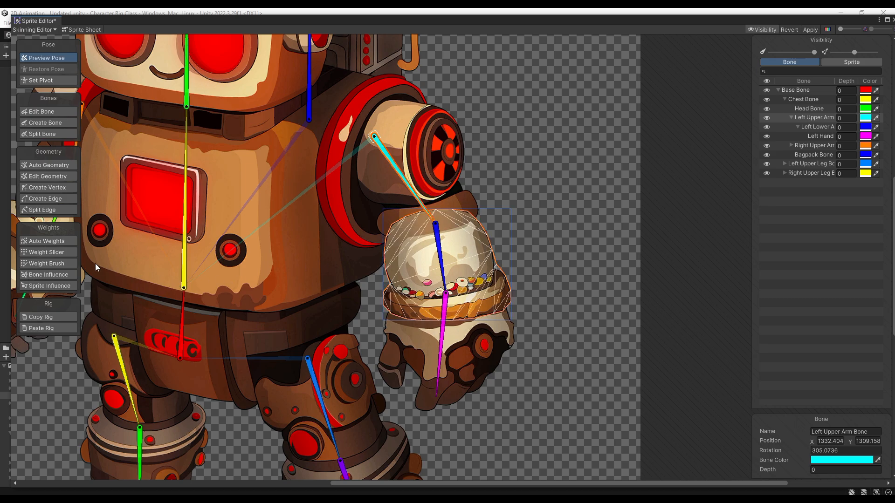
# - Weight-brush the left forearm onto Left Lower Arm Bone with Hardness around 10, then apply
pyautogui.click(46, 263)
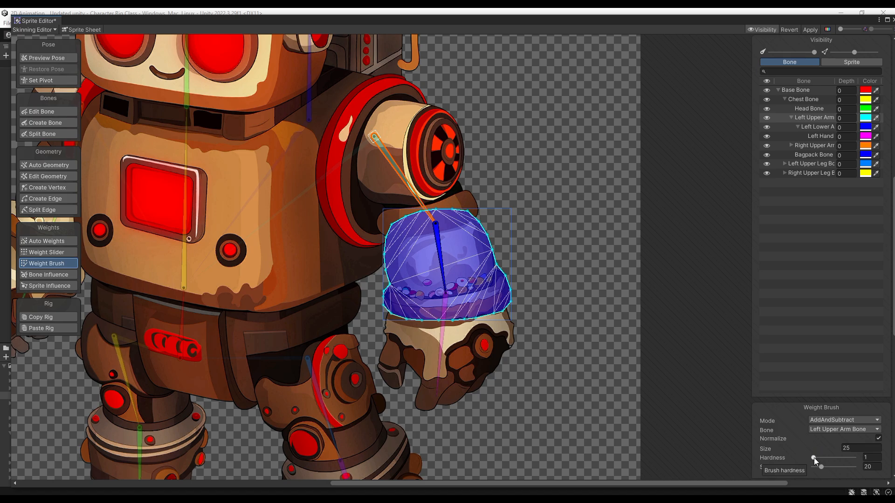
pyautogui.moveTo(815, 459); pyautogui.dragTo(834, 459)
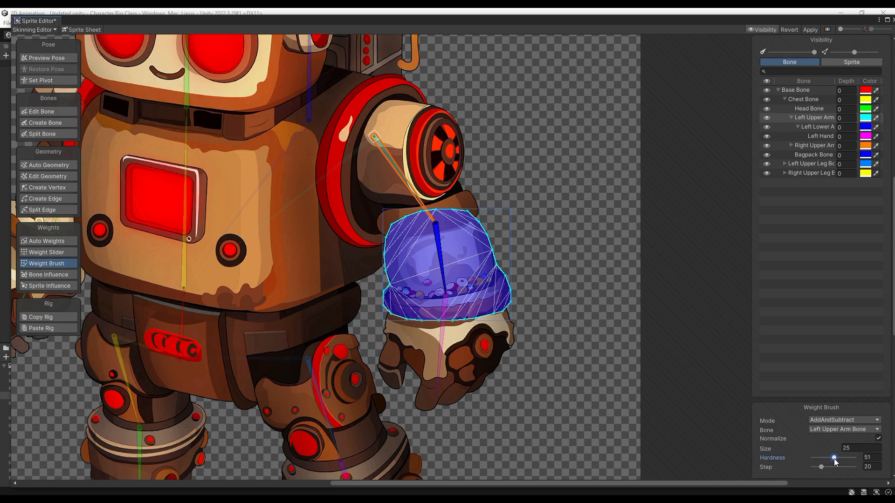
pyautogui.moveTo(833, 458); pyautogui.dragTo(824, 457)
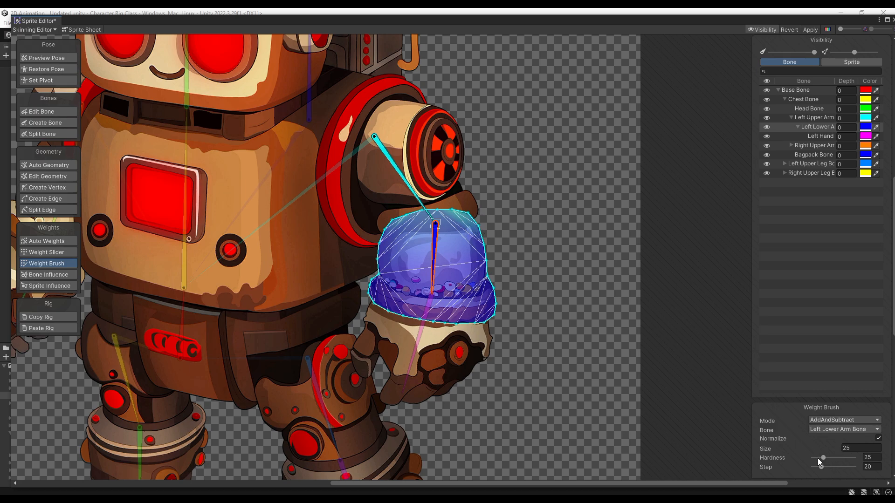
pyautogui.moveTo(835, 458); pyautogui.dragTo(817, 458)
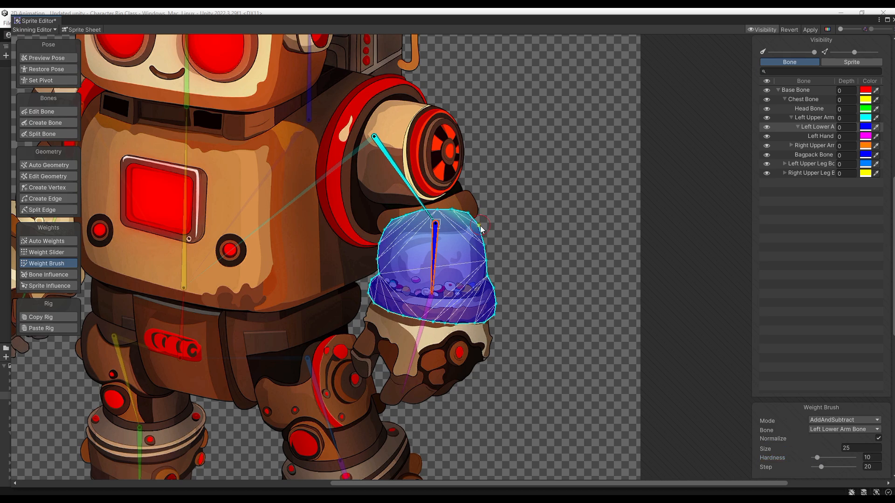
pyautogui.moveTo(484, 228)
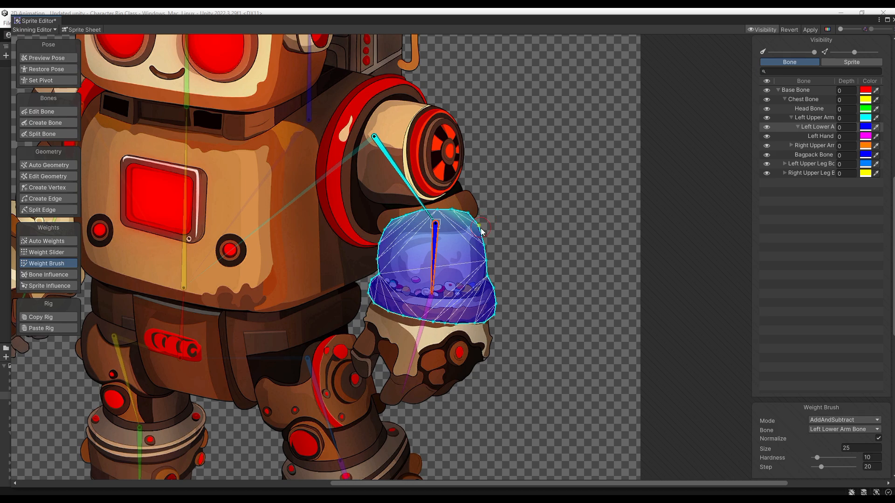
pyautogui.click(46, 58)
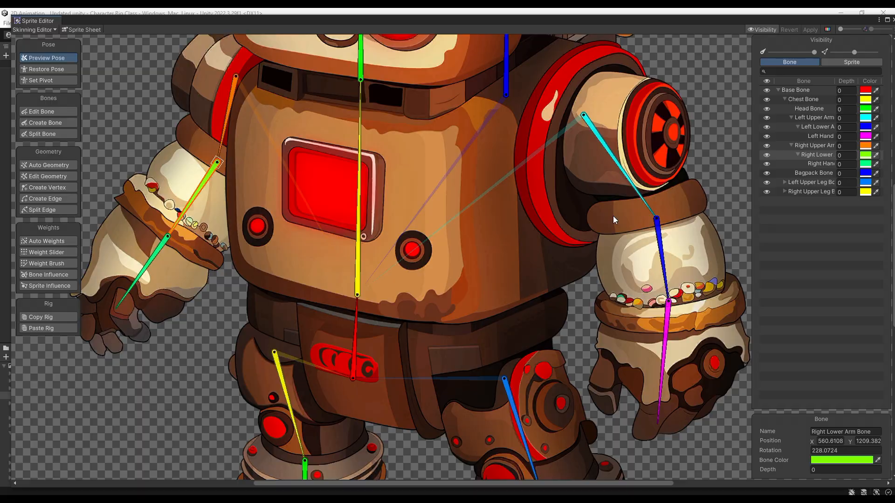
pyautogui.moveTo(711, 239)
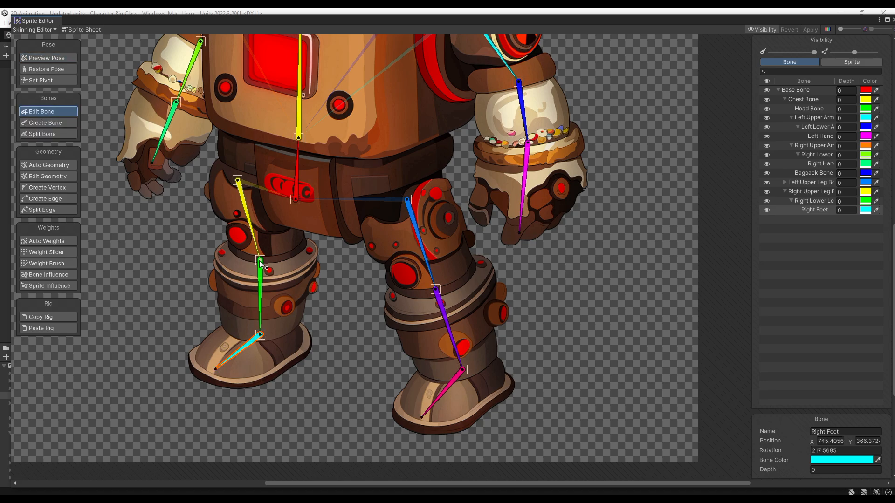
# - Place the right foot bone and bend the right lower leg to test its deformation
pyautogui.moveTo(260, 263); pyautogui.dragTo(274, 259)
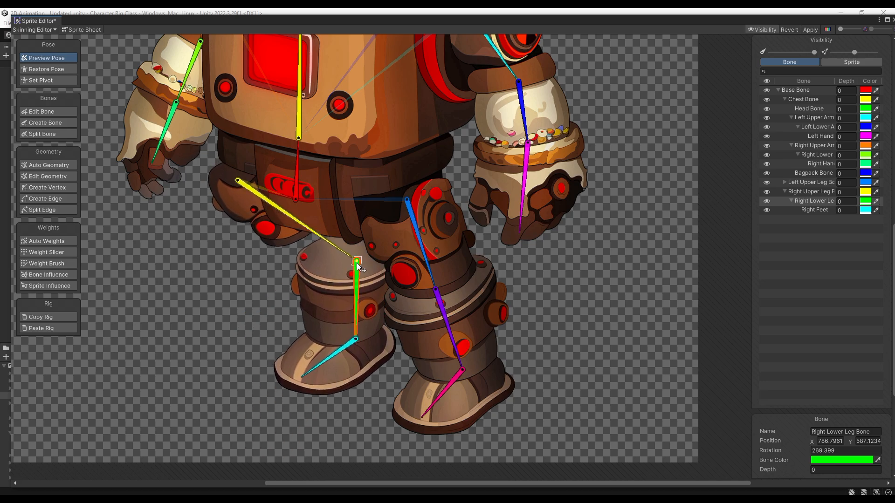
pyautogui.moveTo(357, 261); pyautogui.dragTo(137, 344)
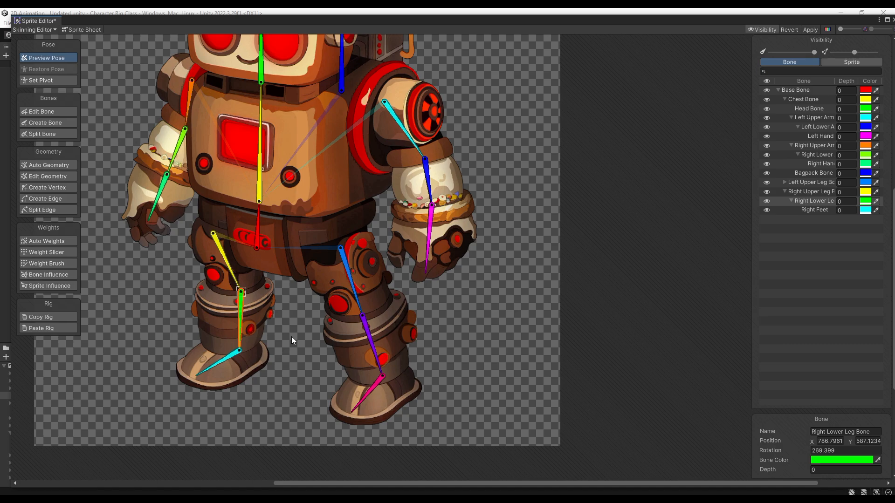
pyautogui.moveTo(301, 343)
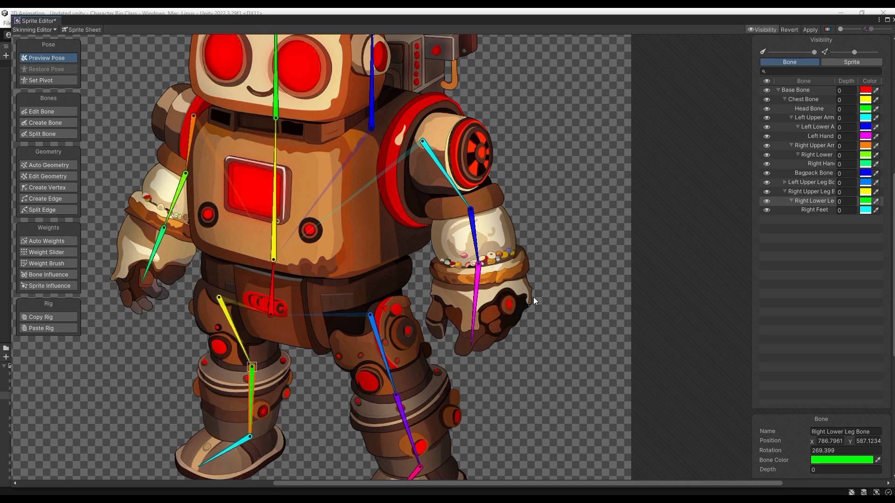
pyautogui.moveTo(495, 238)
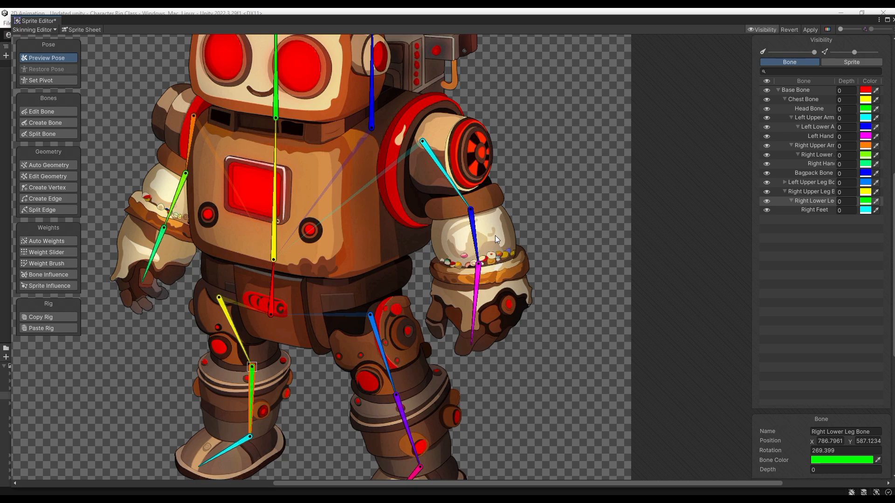
# - Begin weight-brushing the right lower arm sprite and apply the changes
pyautogui.click(47, 263)
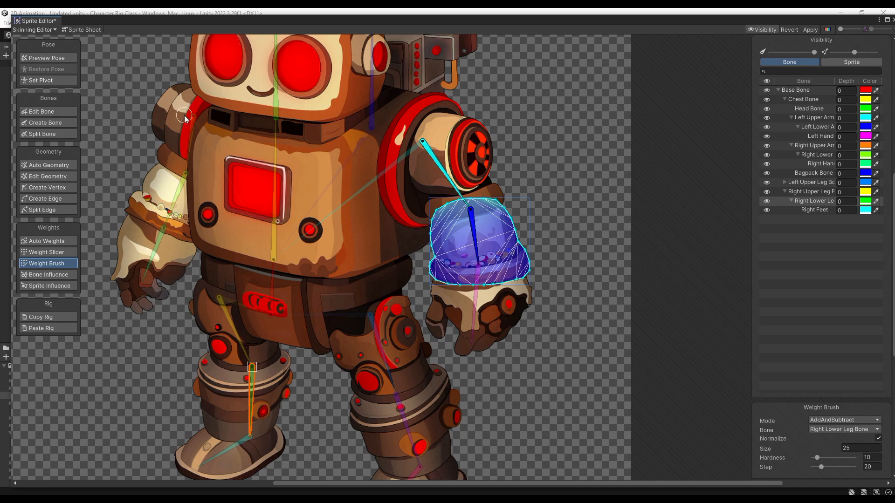
pyautogui.click(47, 57)
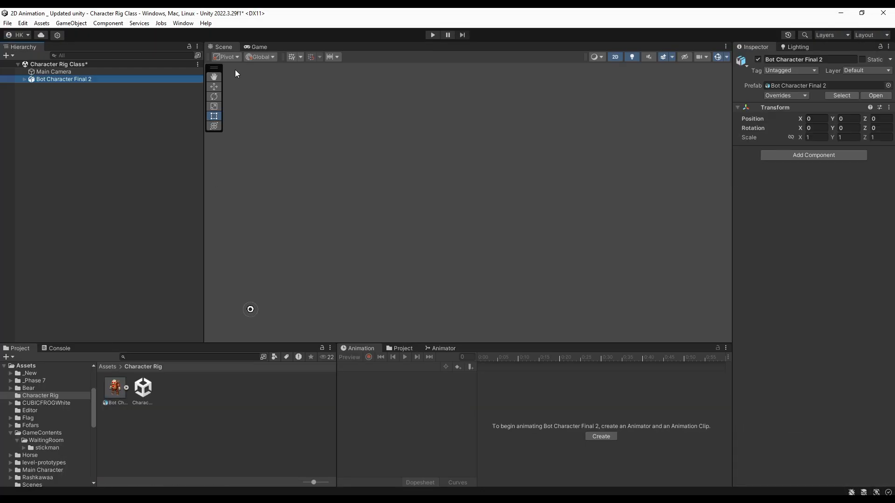
# - Check the Game view, then test-rotate the Head Bone in the scene and reselect the character
pyautogui.click(256, 46)
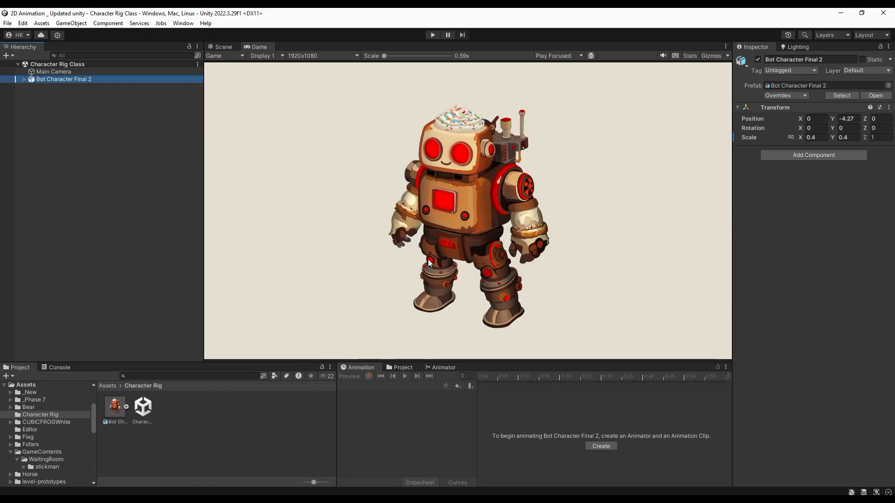
pyautogui.click(223, 47)
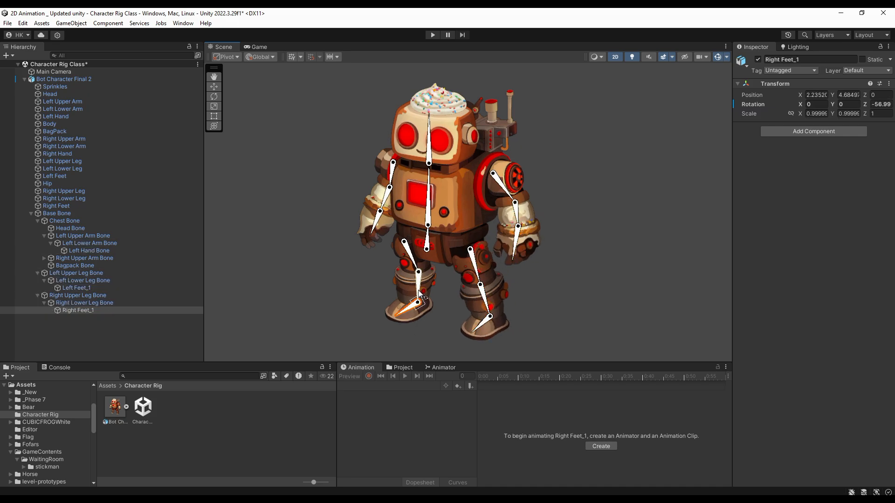
pyautogui.click(70, 229)
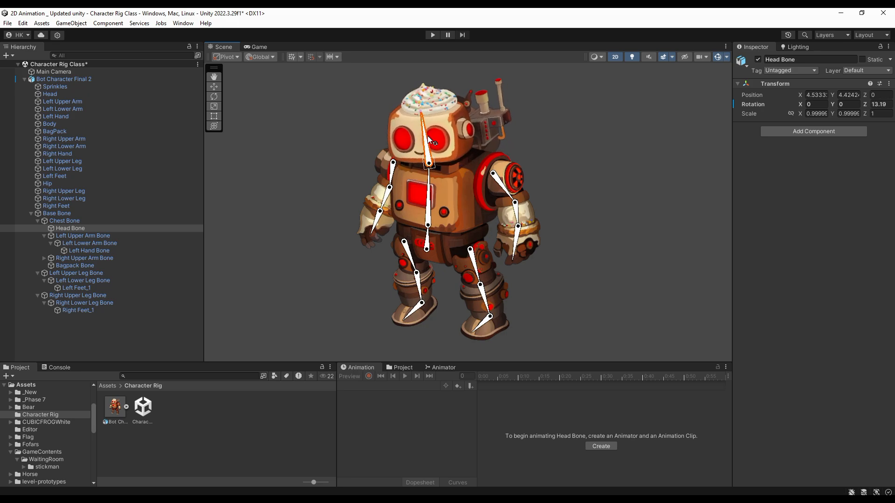
pyautogui.moveTo(434, 143); pyautogui.dragTo(505, 123)
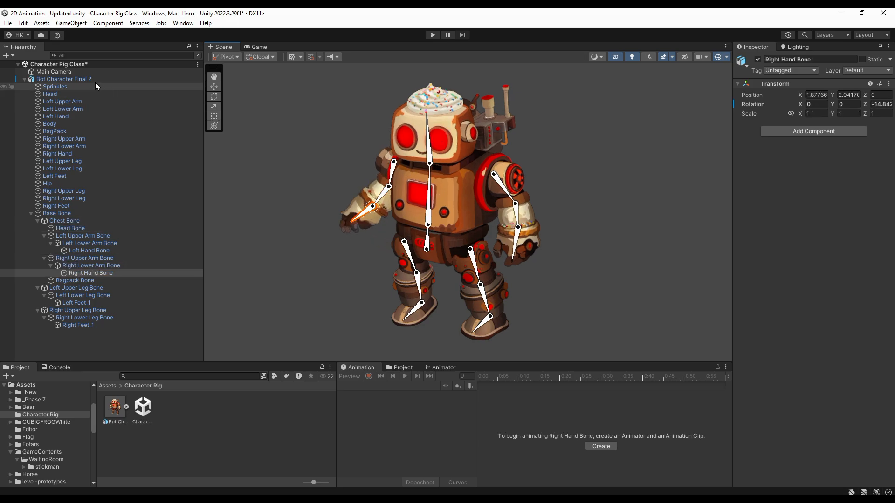
pyautogui.click(114, 407)
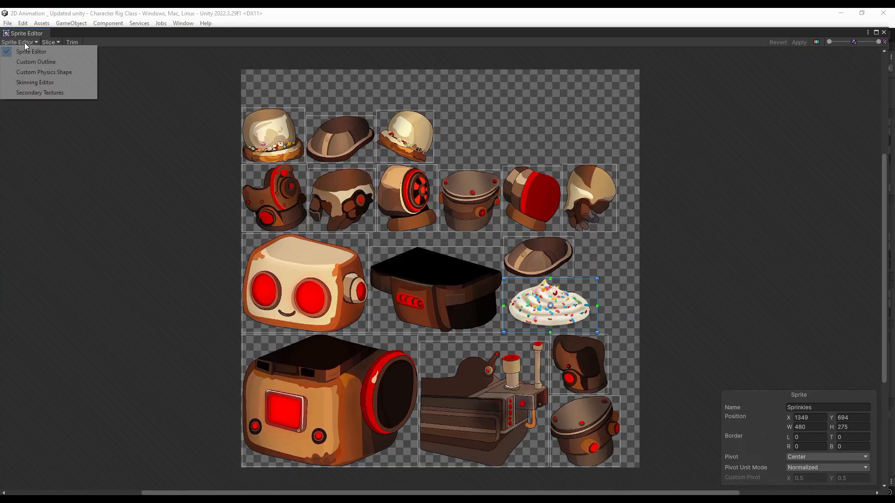
# - Set the backpack's Bone Influence to Bagpack Bone only and regenerate its Auto Weights
pyautogui.click(35, 82)
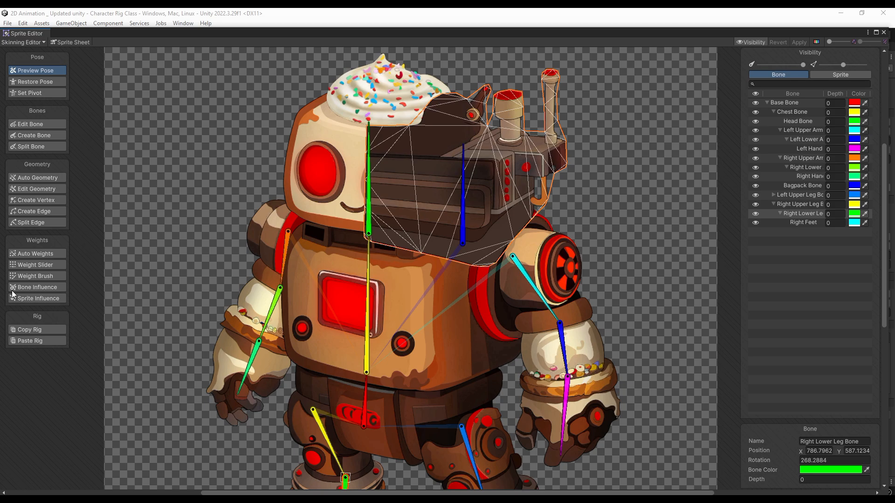
pyautogui.click(36, 254)
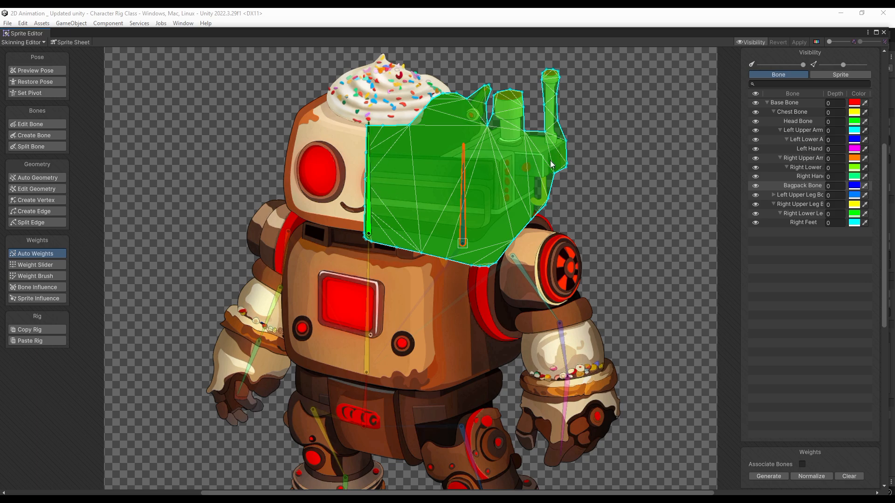
pyautogui.click(37, 288)
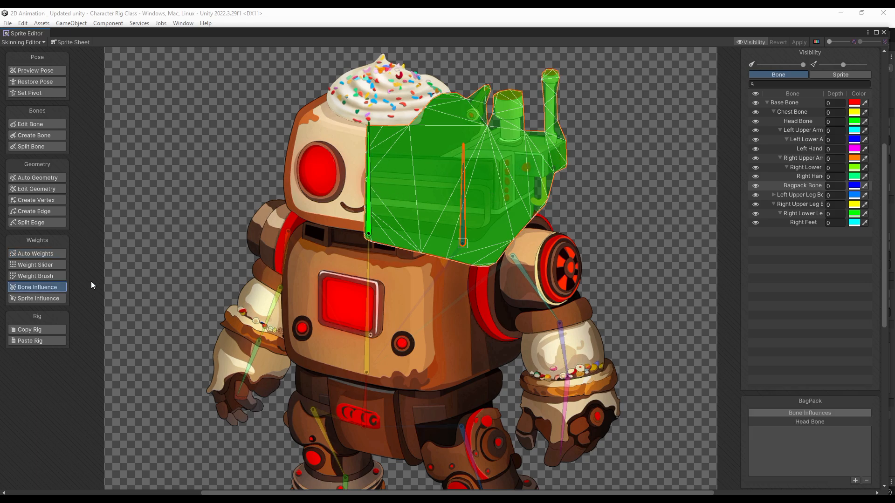
pyautogui.moveTo(38, 287)
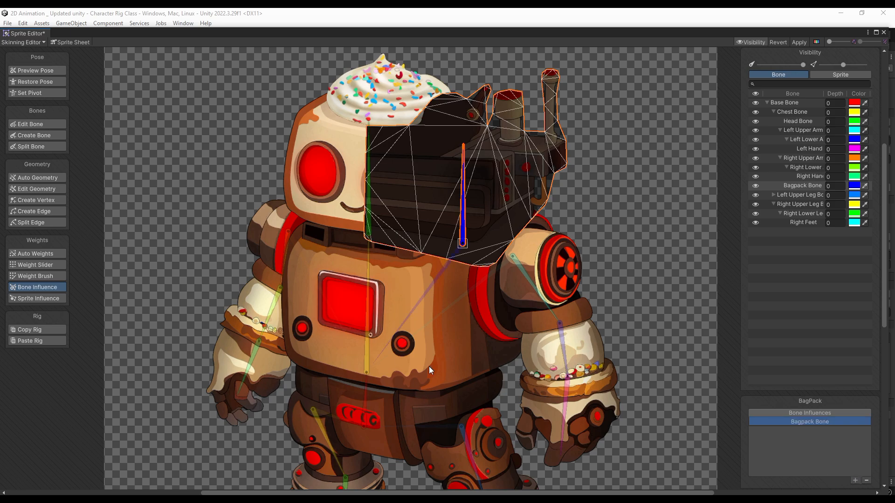
pyautogui.click(36, 253)
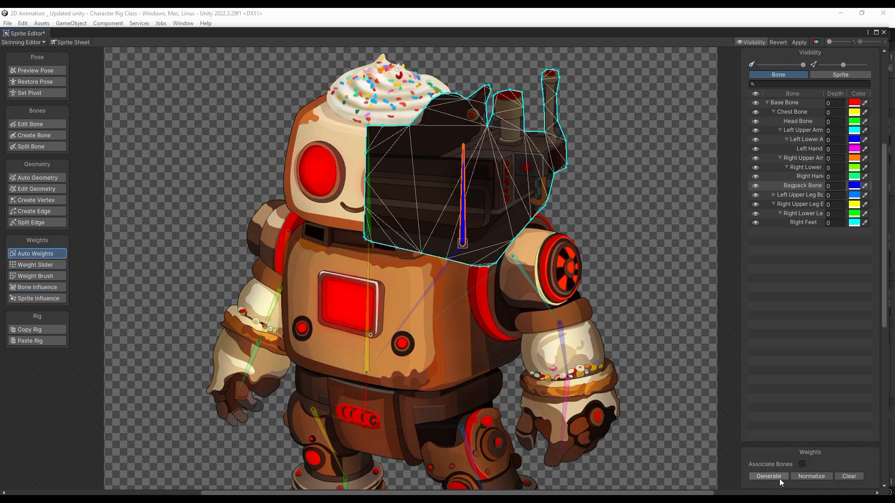
pyautogui.moveTo(767, 476)
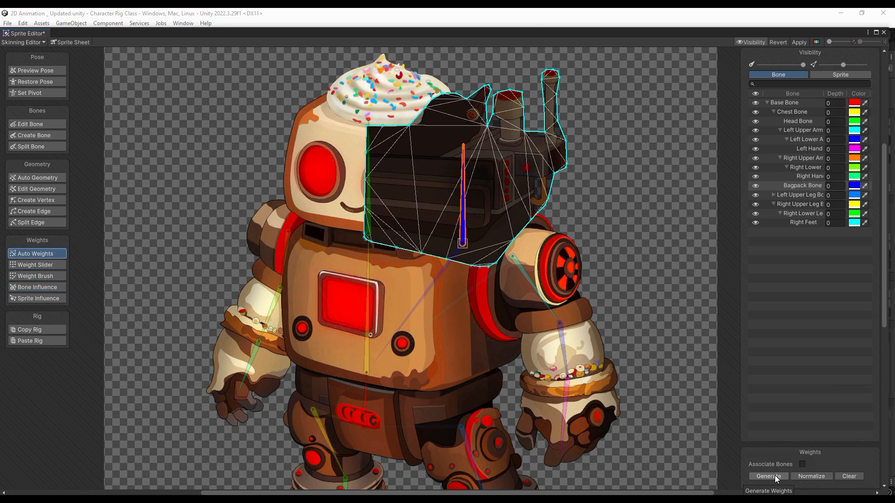
pyautogui.click(767, 476)
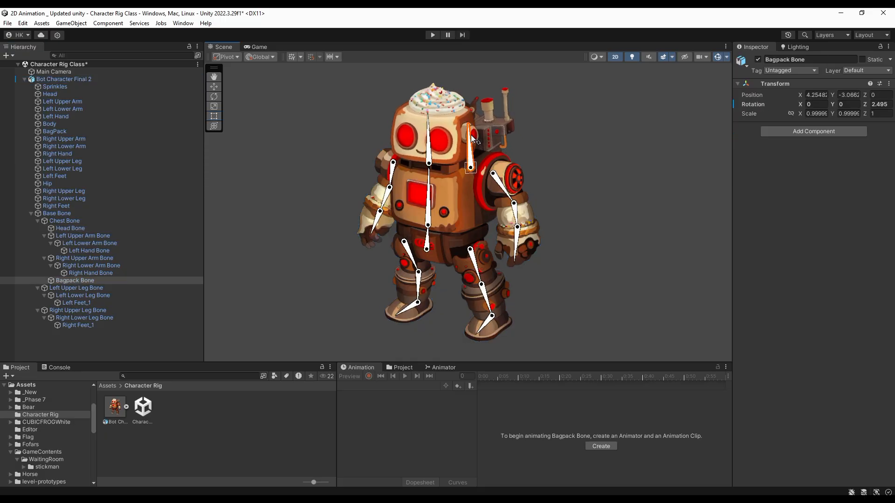
# - Check Left Upper Arm Bone and Base Bone in the Hierarchy before saving the scene
pyautogui.click(64, 220)
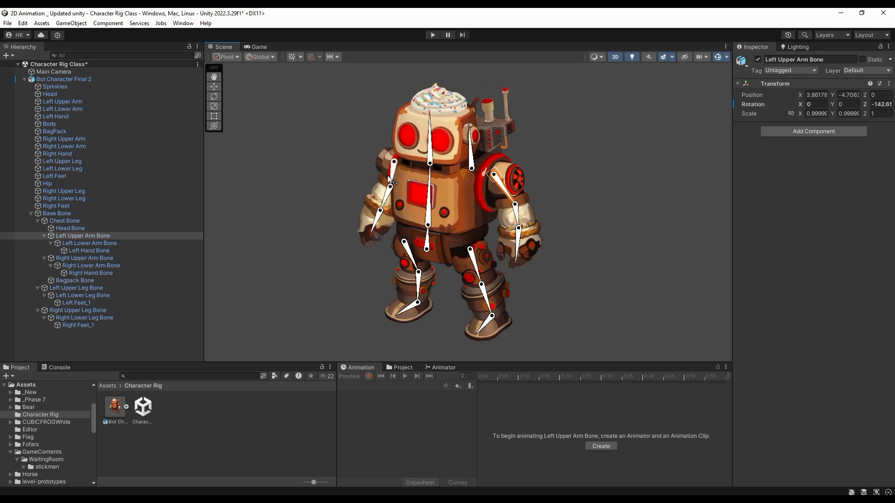
pyautogui.click(57, 213)
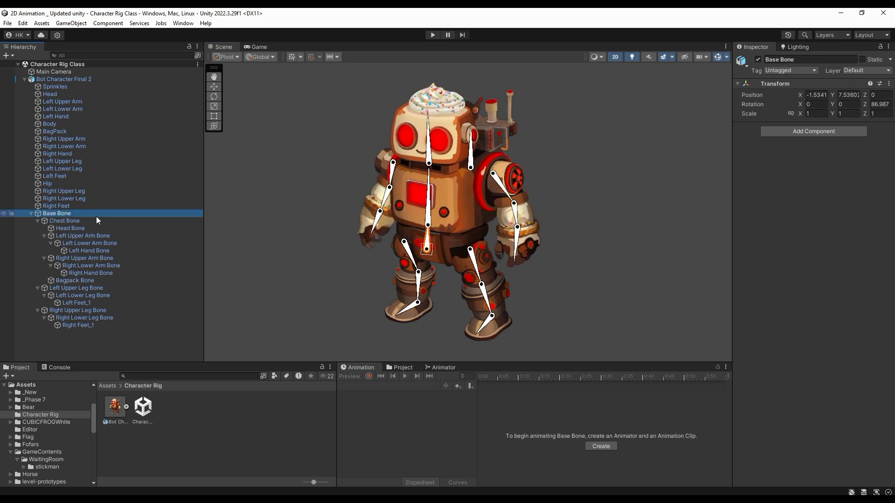